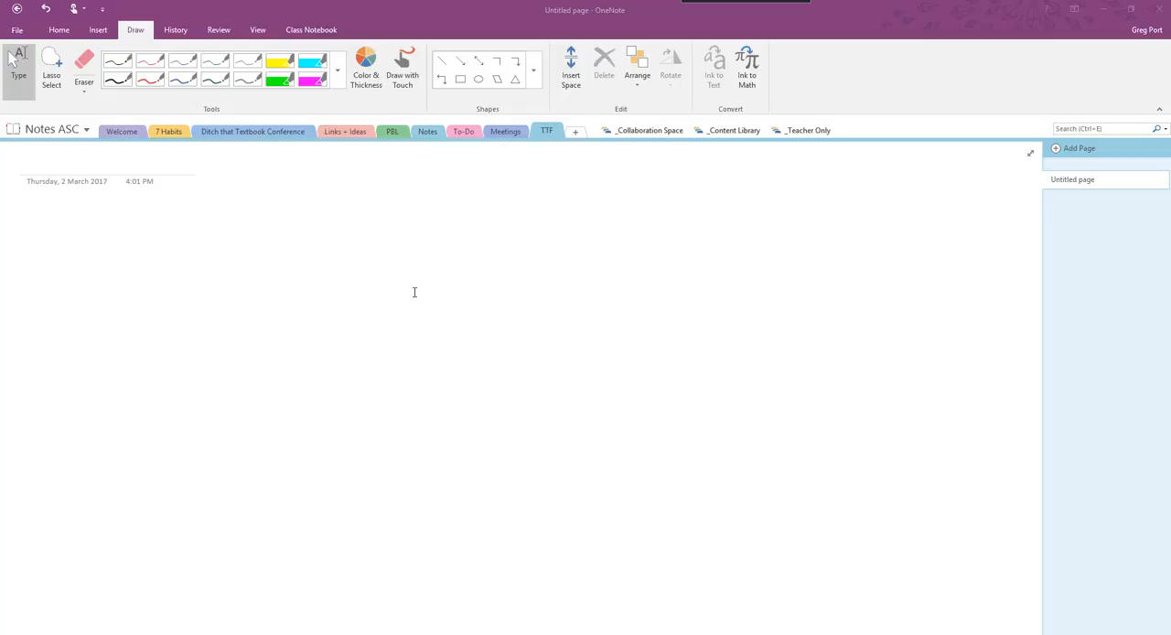
- Pick the Resume template from Documents as a file attachment for the page
left_click(97, 30)
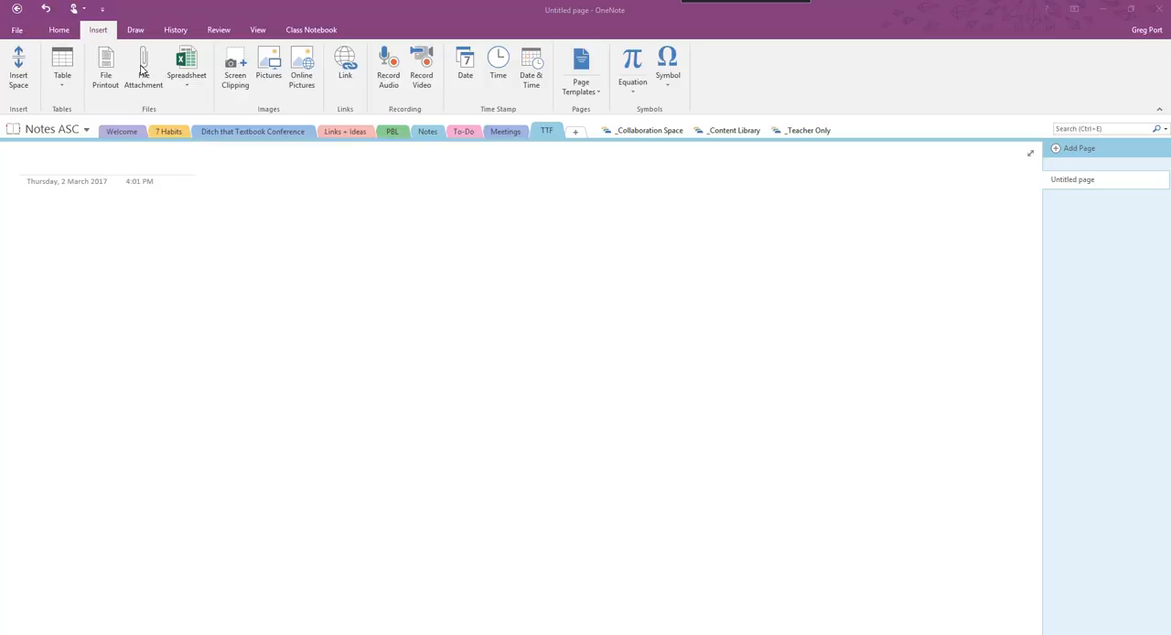
left_click(143, 66)
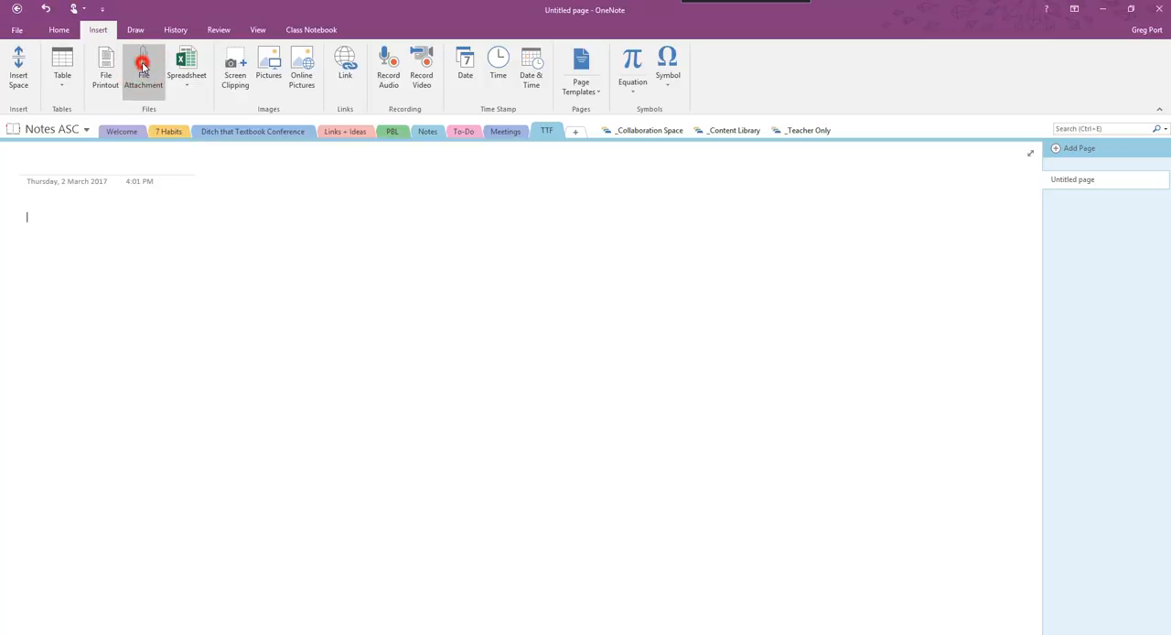
left_click(143, 66)
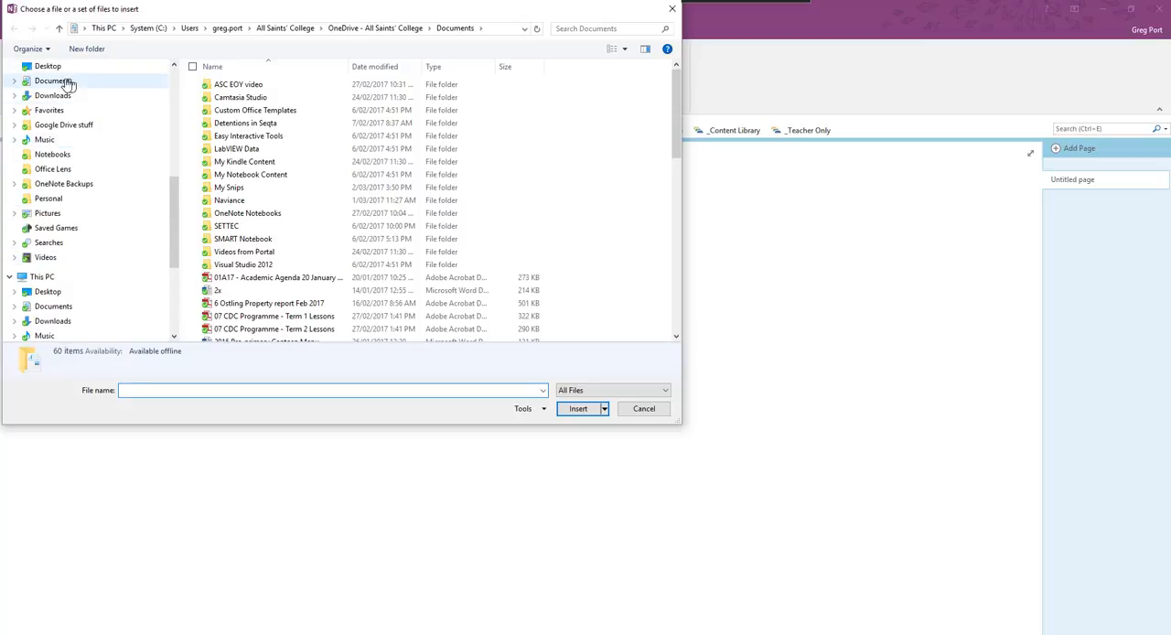
left_click(53, 80)
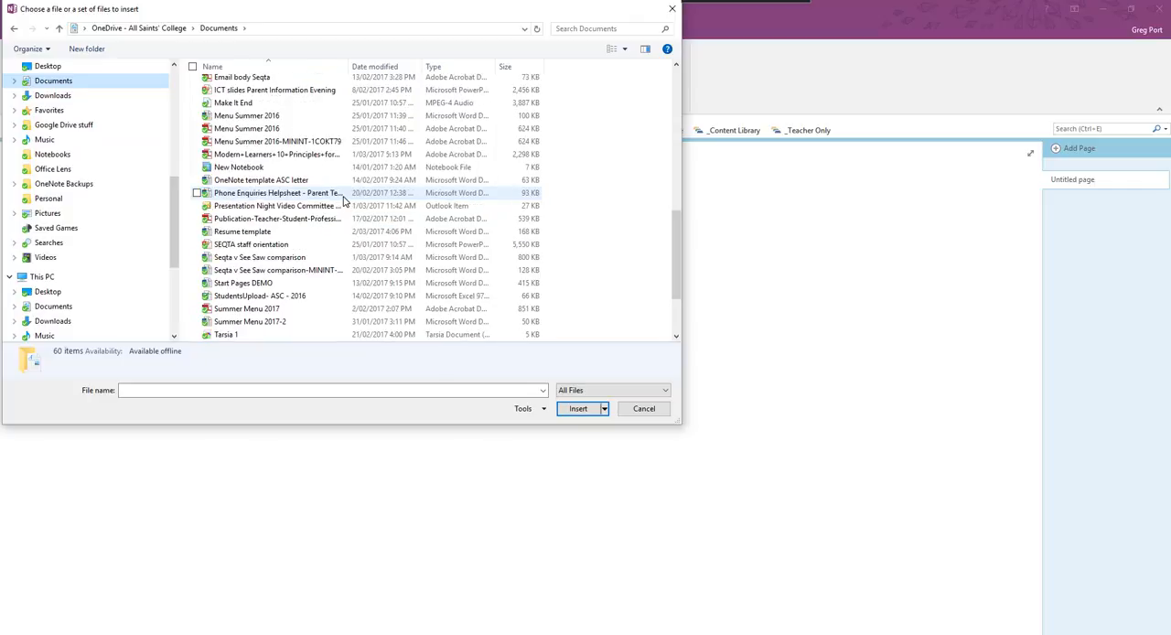
left_click(242, 231)
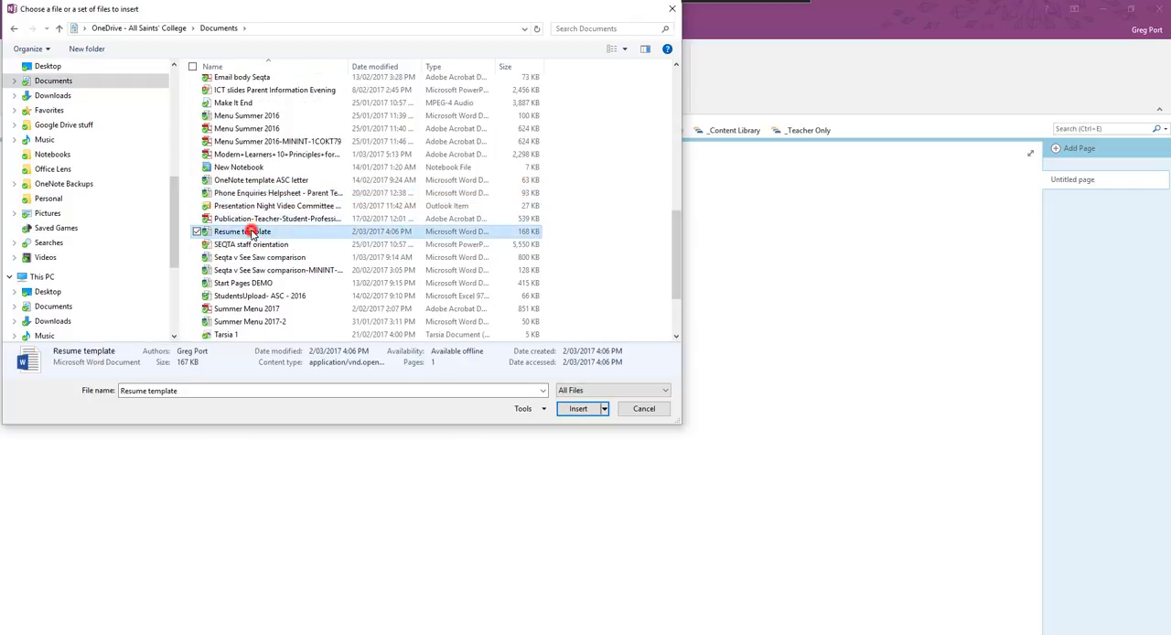
left_click(579, 409)
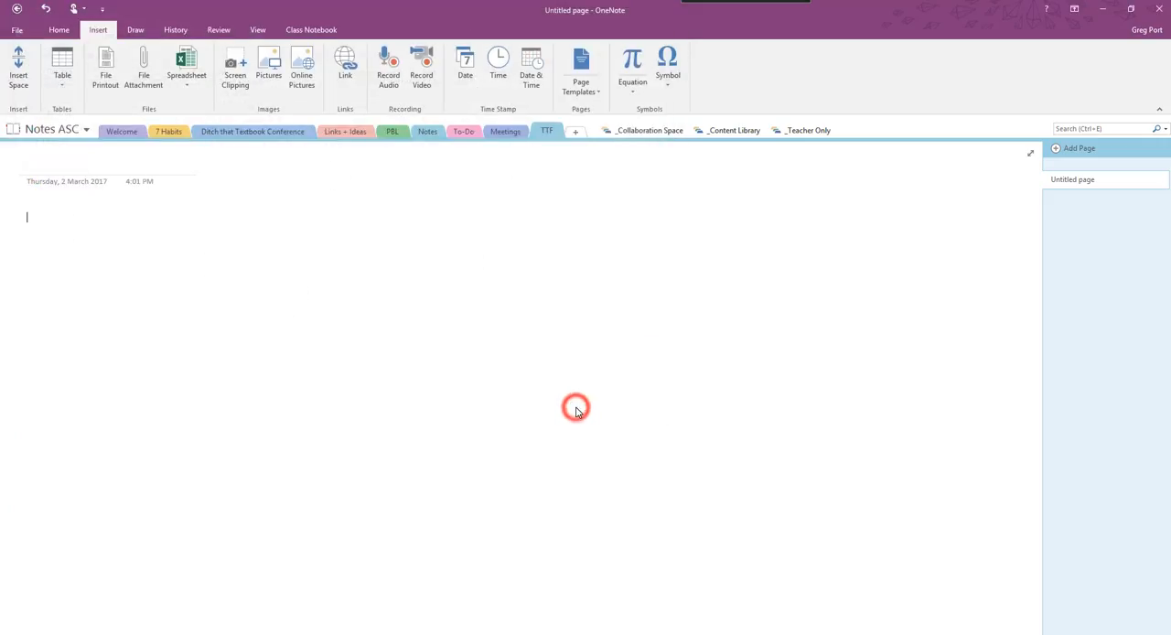
- Insert the Resume template as an attached file icon
left_click(106, 66)
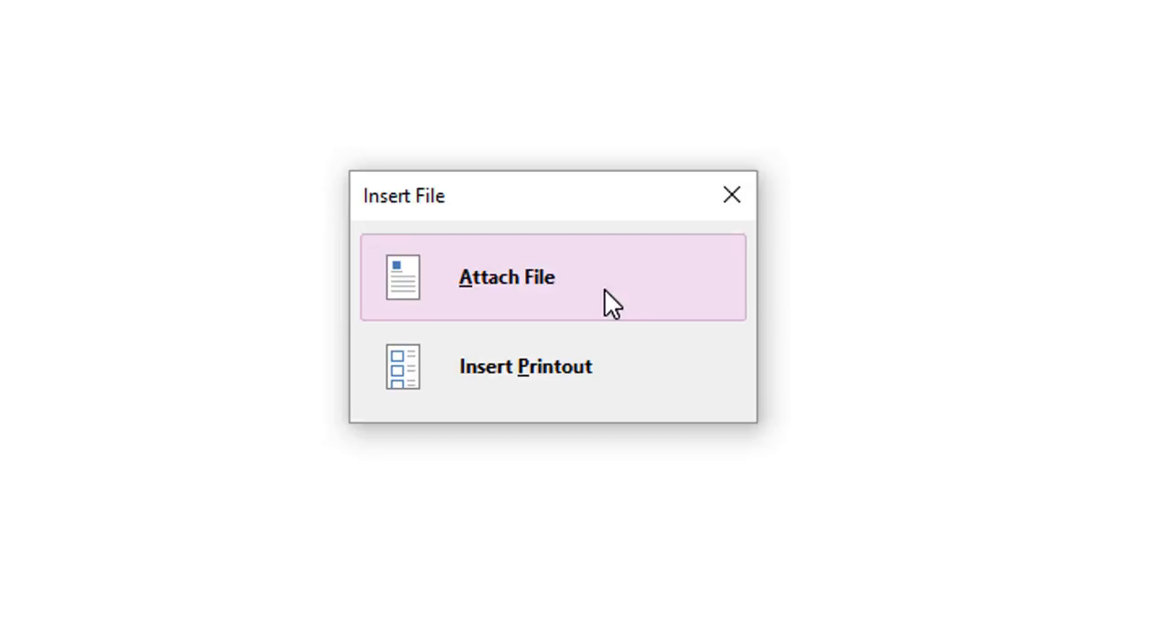
left_click(506, 276)
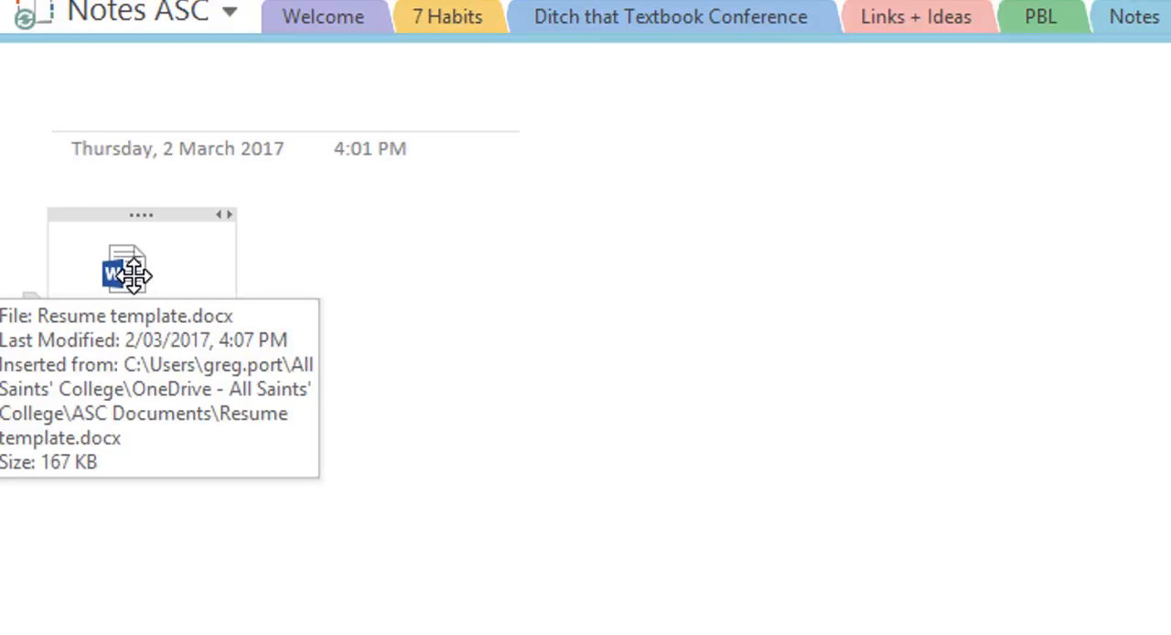
- Open the attached resume in Word and replace the YN initials with GP
double_click(126, 270)
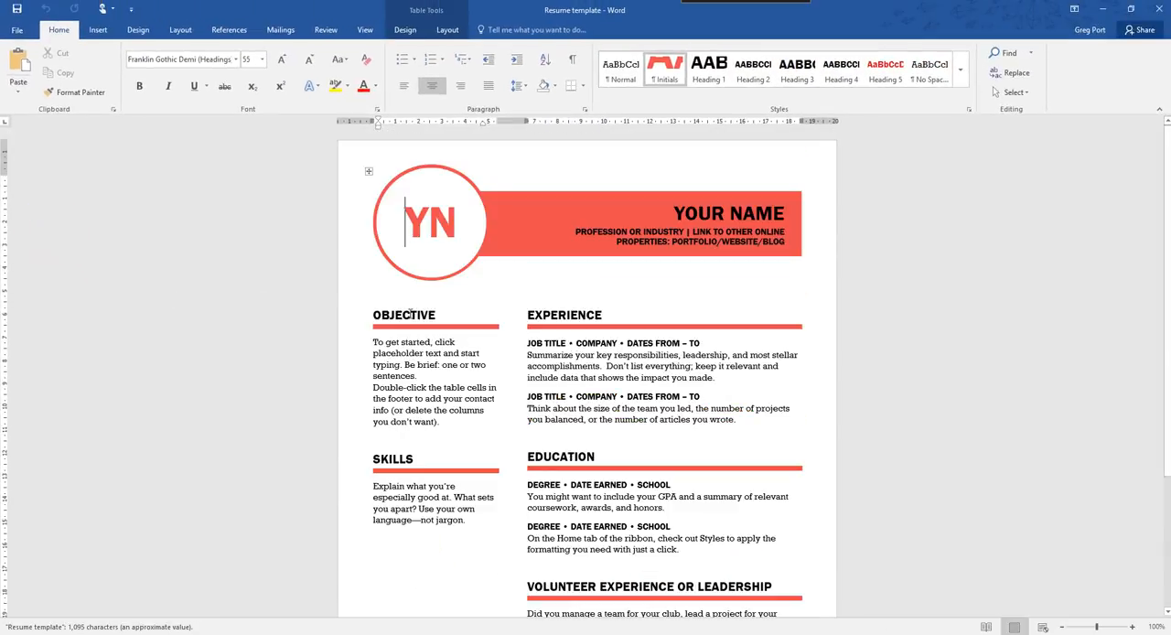
mouse_move(528, 267)
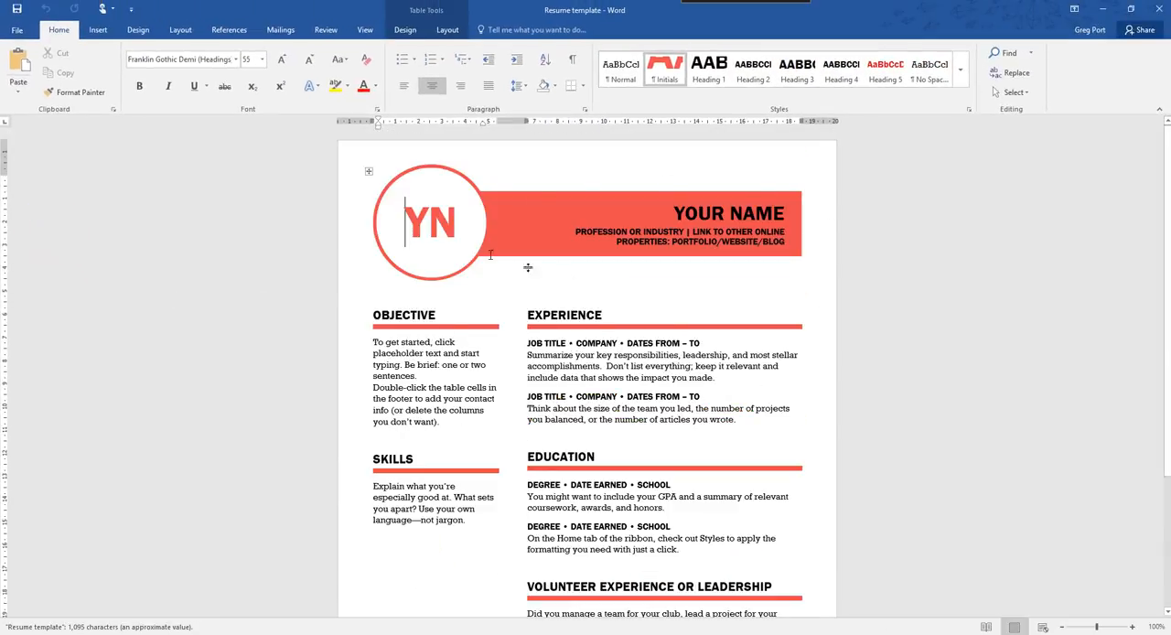
left_click(431, 222)
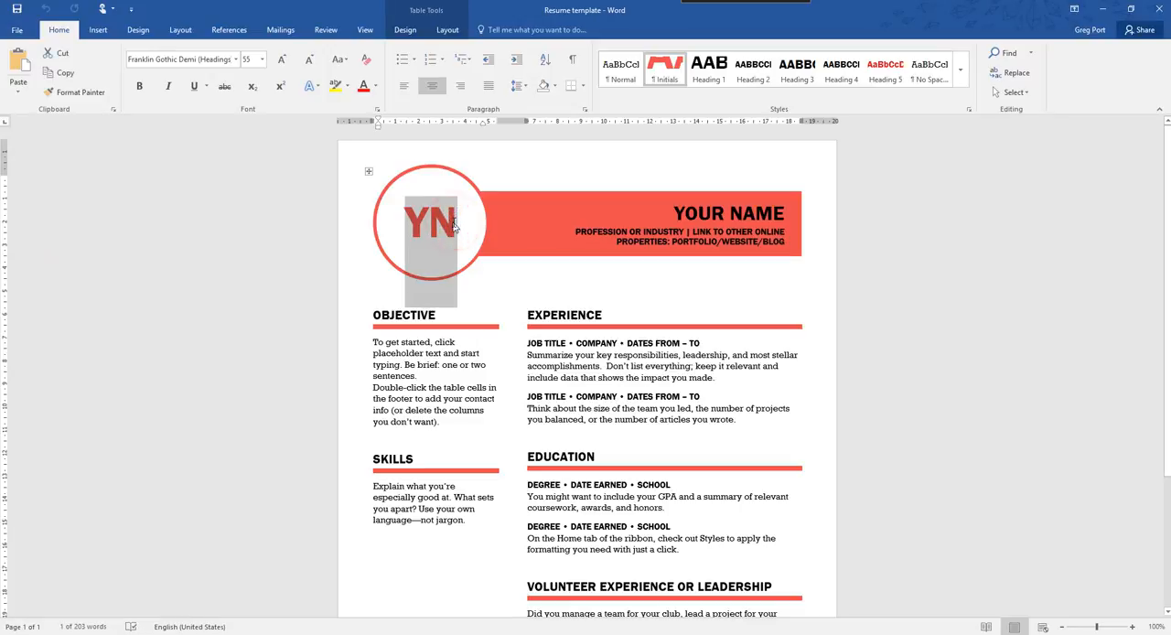
type("GP")
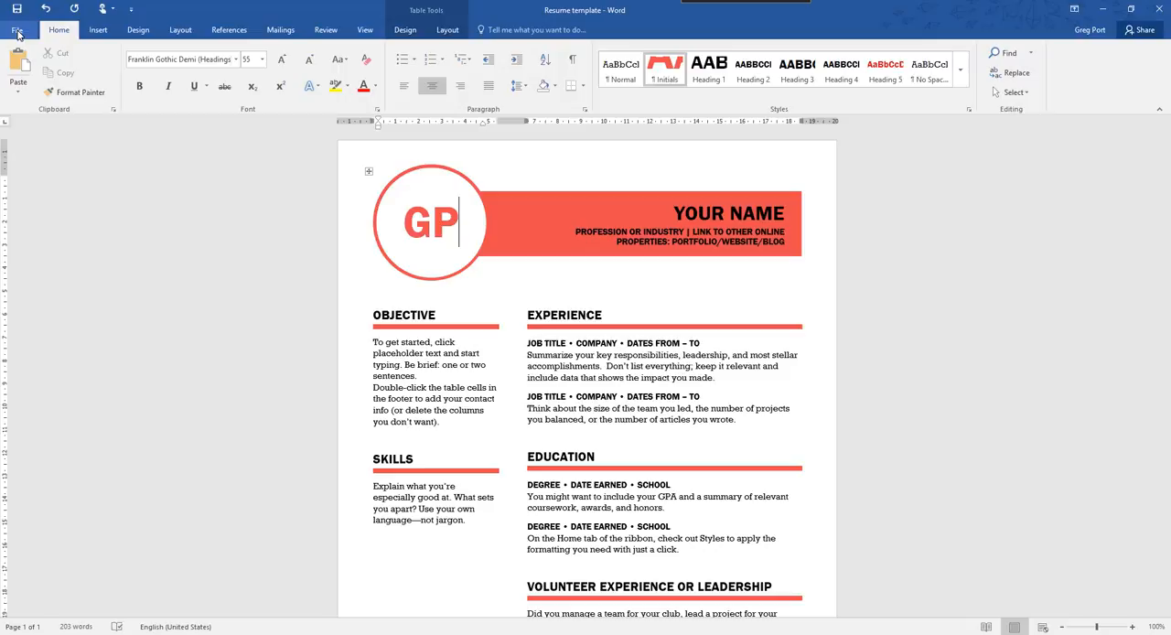
mouse_move(241, 585)
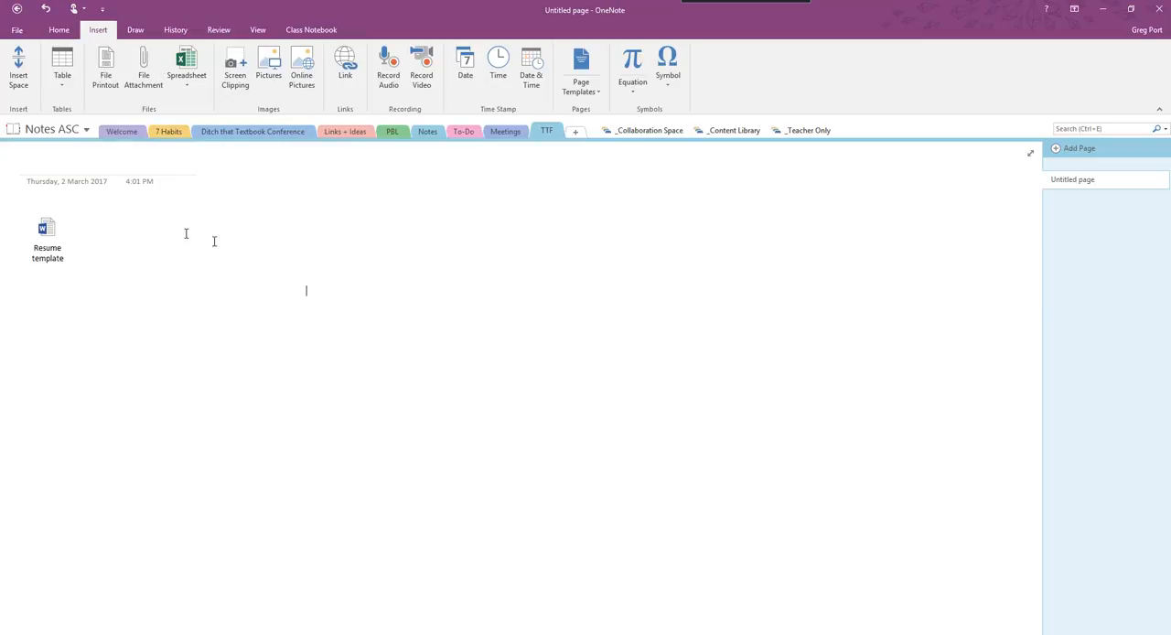
mouse_move(104, 232)
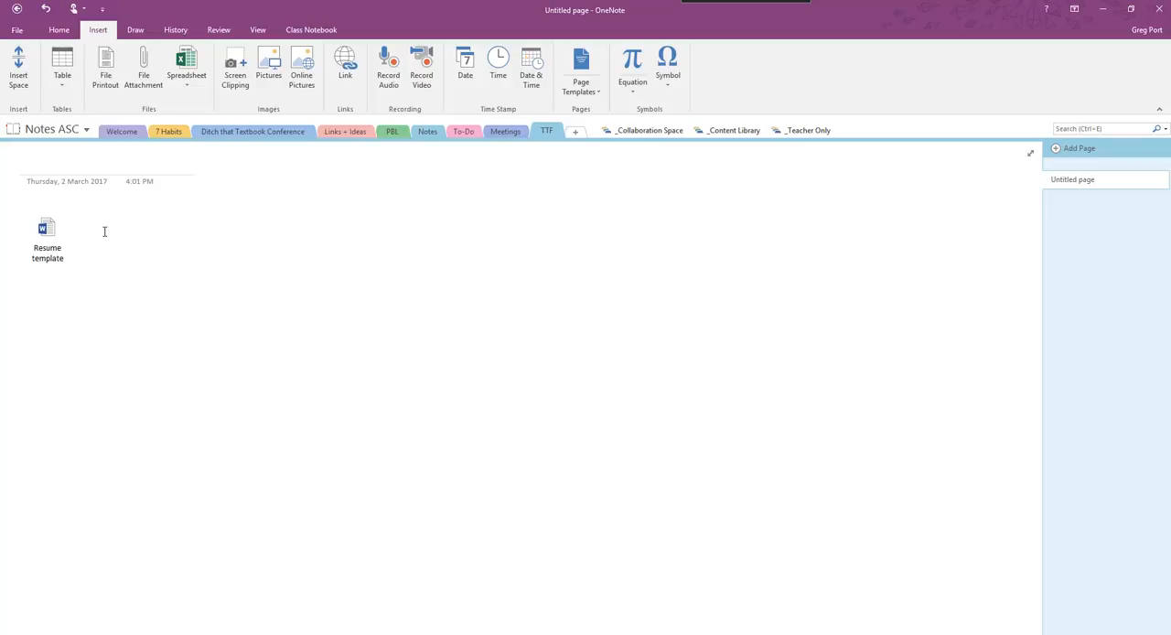
- Create an empty note container beside the Resume template icon
left_click(103, 228)
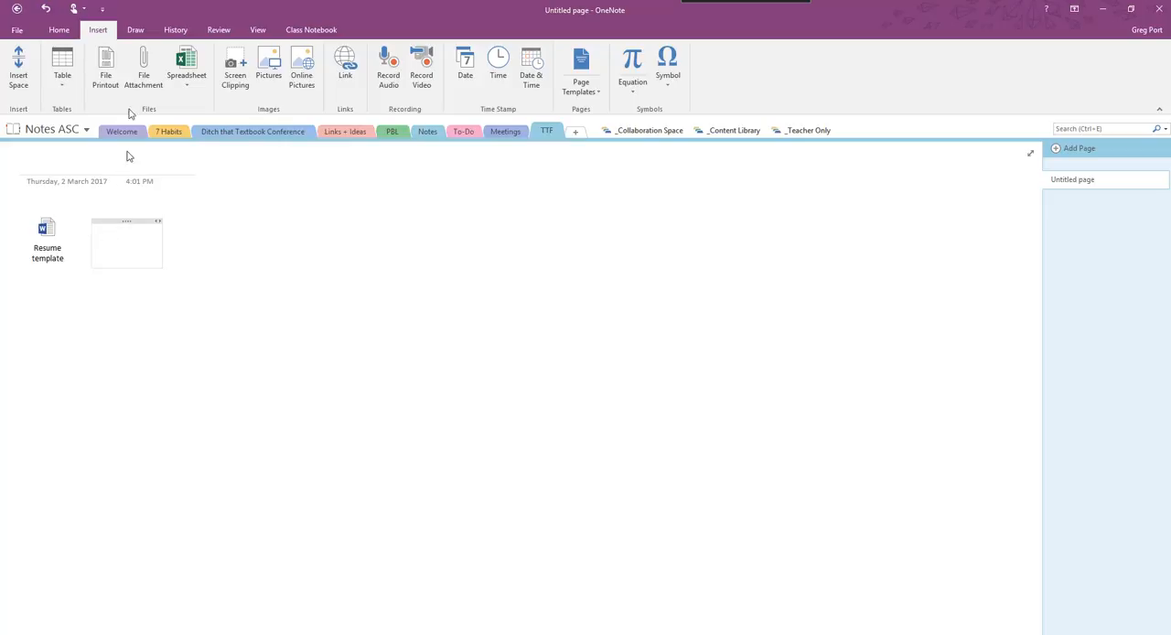
- Insert the Resume template from Documents as a file printout
left_click(144, 66)
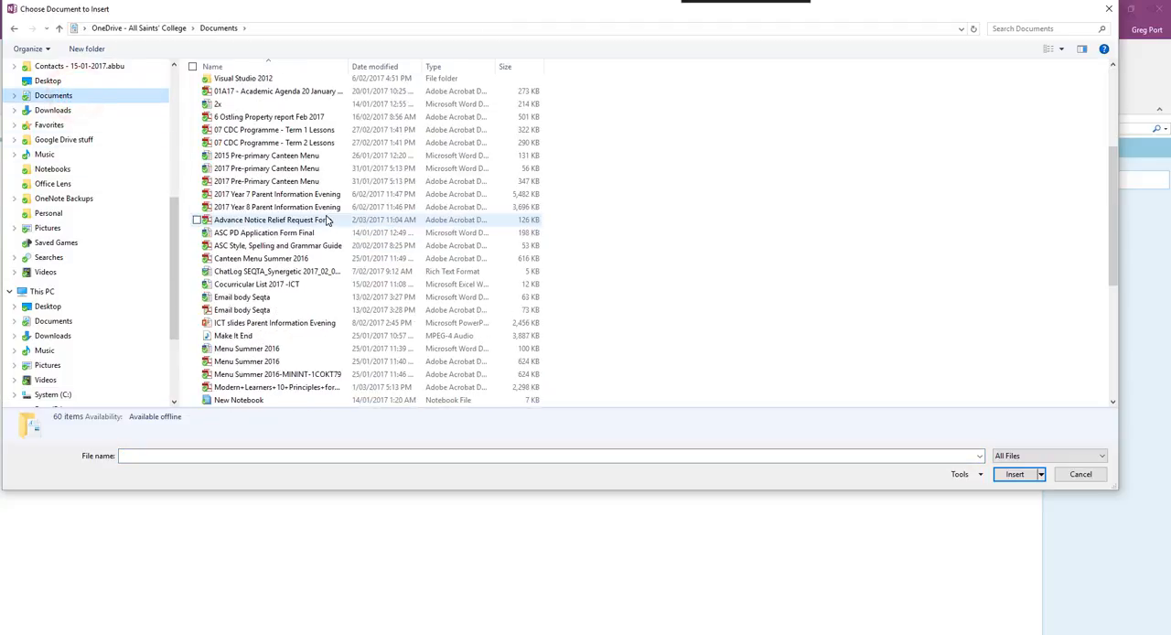
scroll("down", 3)
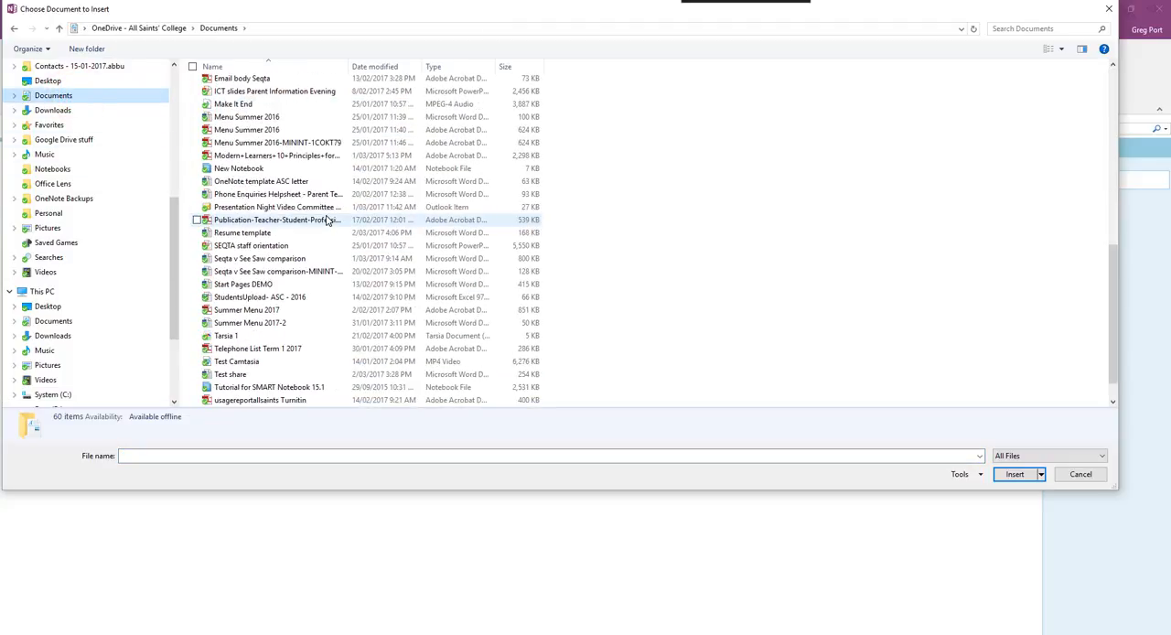
left_click(243, 232)
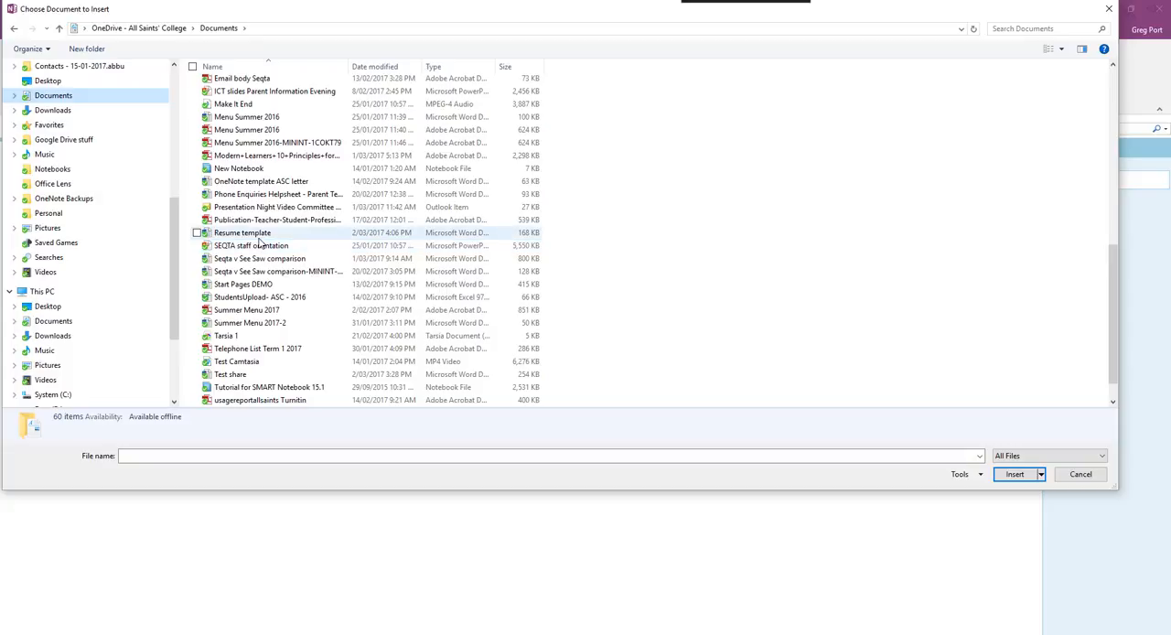
left_click(1014, 474)
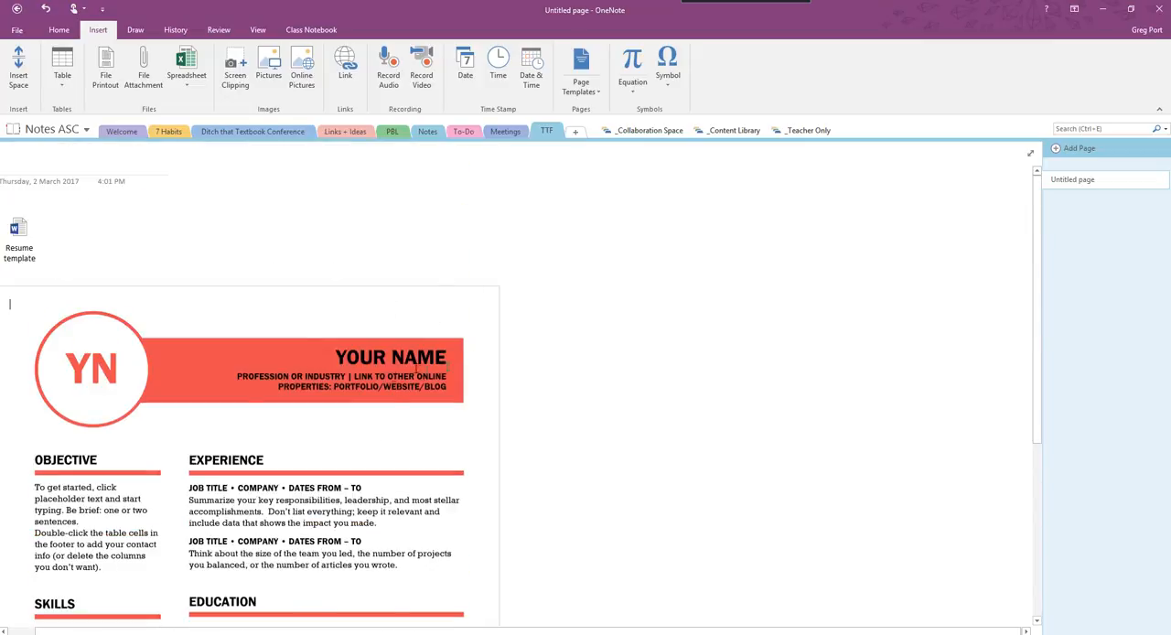
scroll("down", 3)
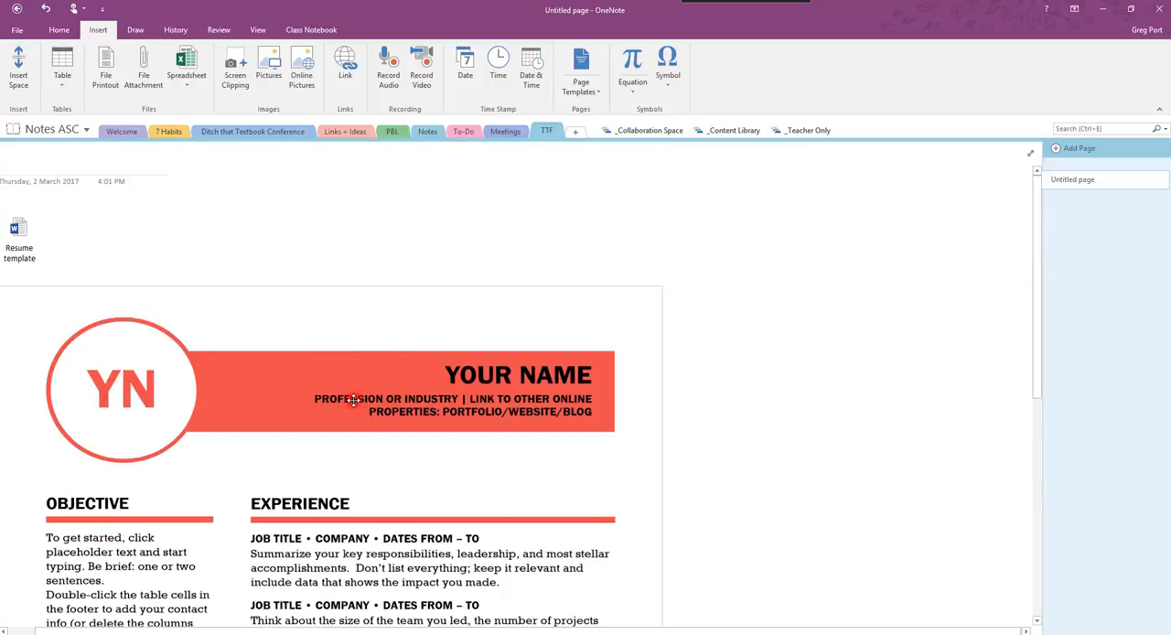
scroll("down", 3)
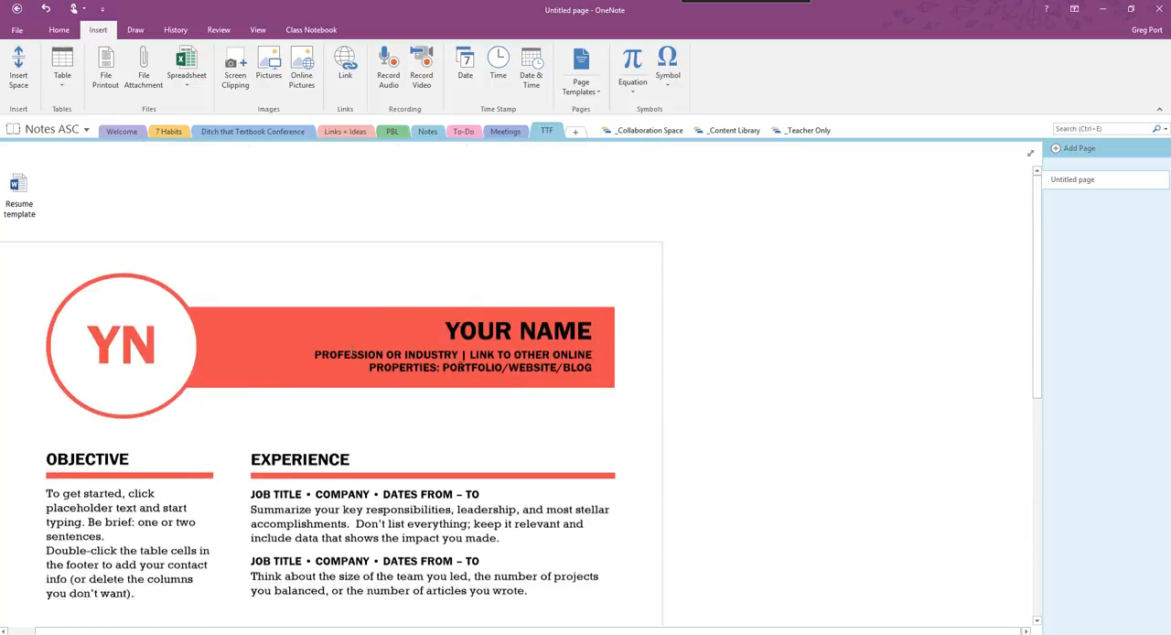
scroll("down", 3)
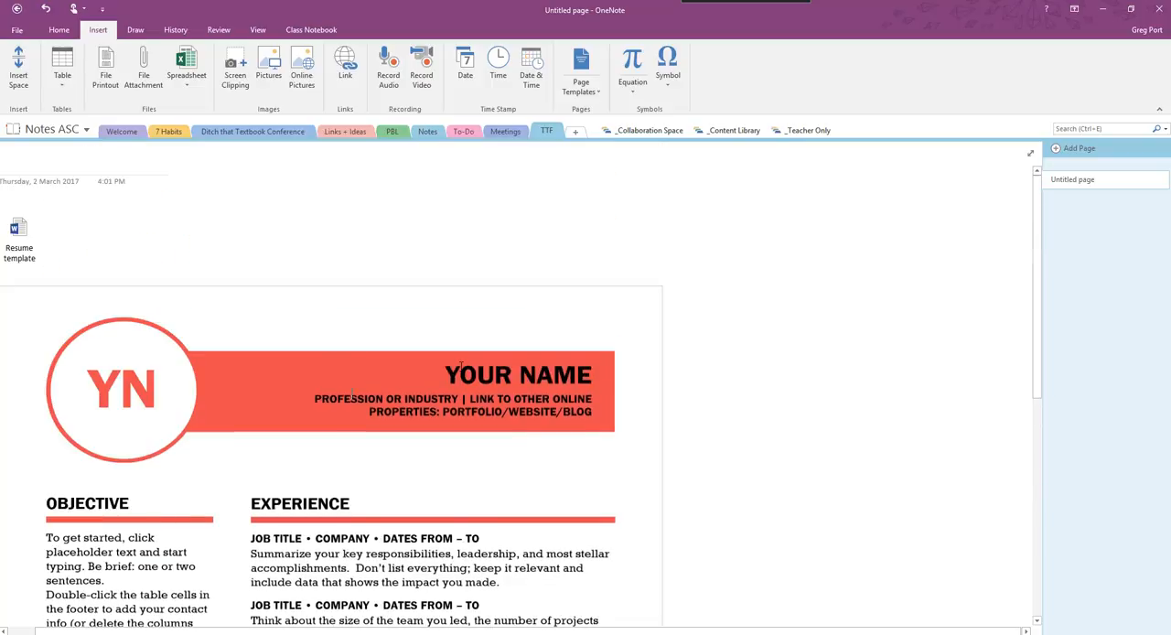
scroll("down", 3)
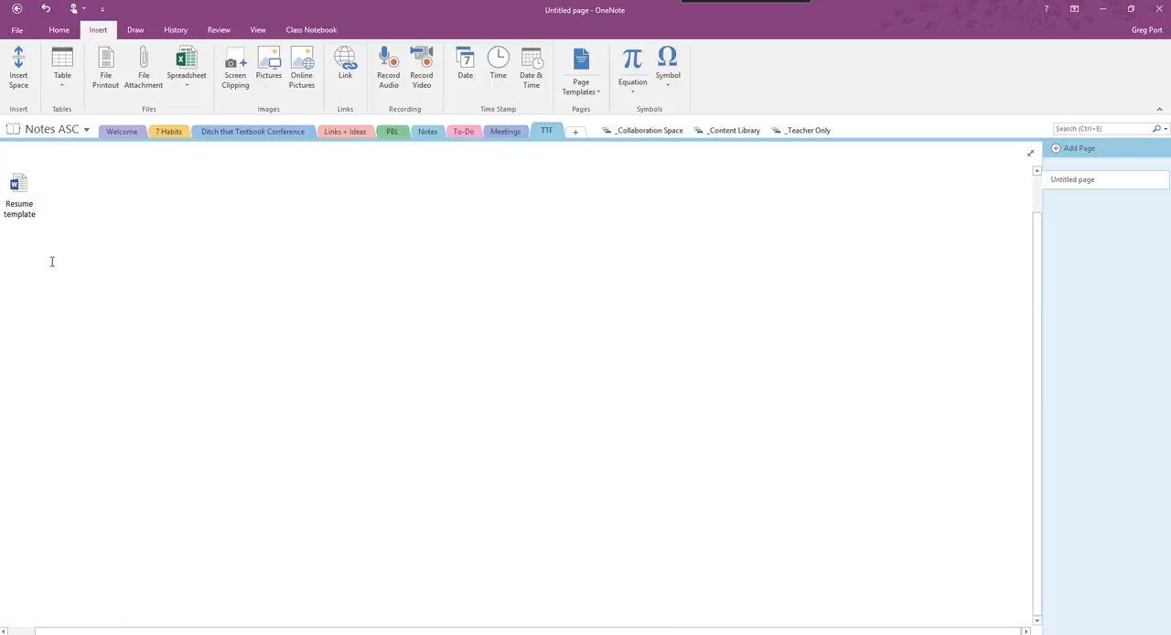
- Double-click the Resume template attachment to open it in Word
double_click(20, 183)
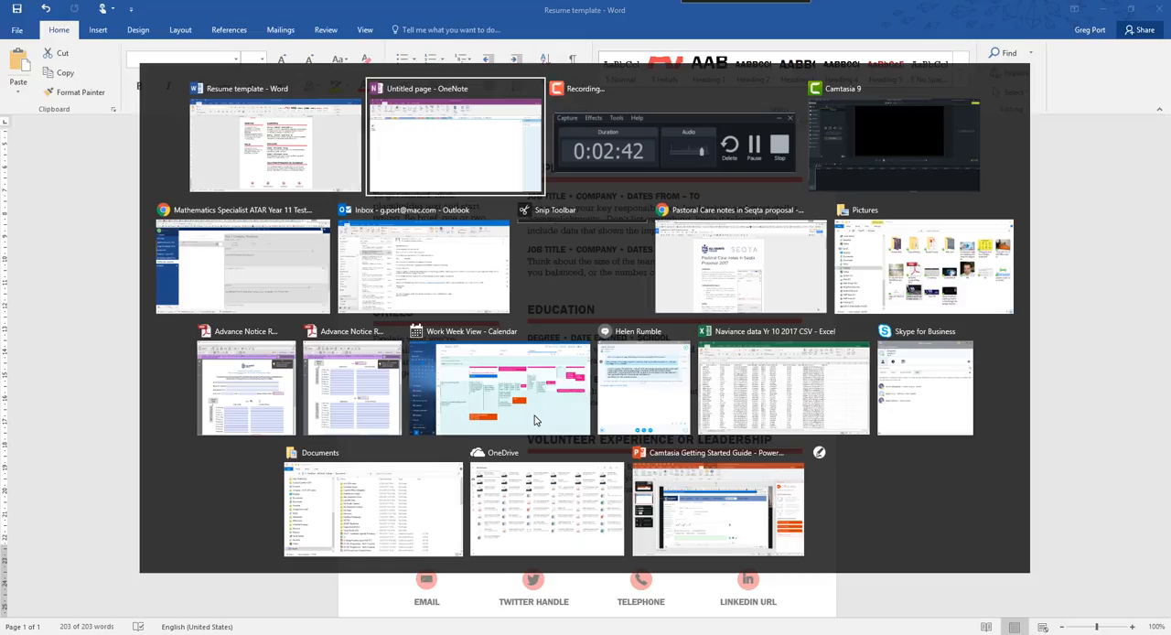
- Return to the OneNote window and place the cursor on the page for the resume content
left_click(455, 137)
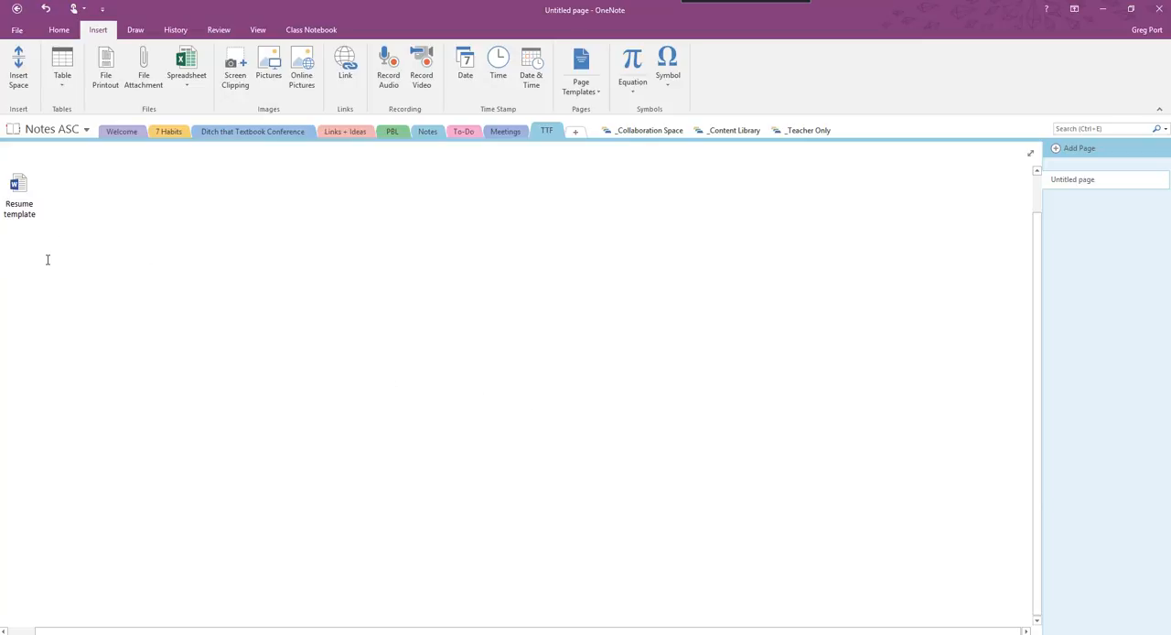
left_click(19, 183)
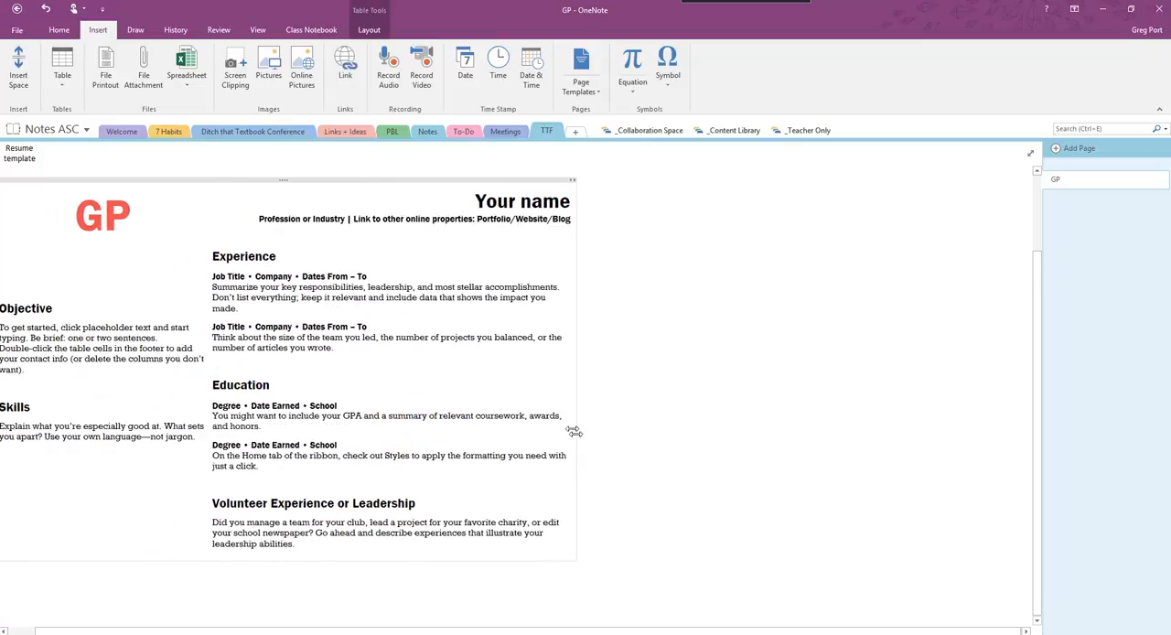
- Place the insertion point in the resume's Objective paragraph
left_click(108, 219)
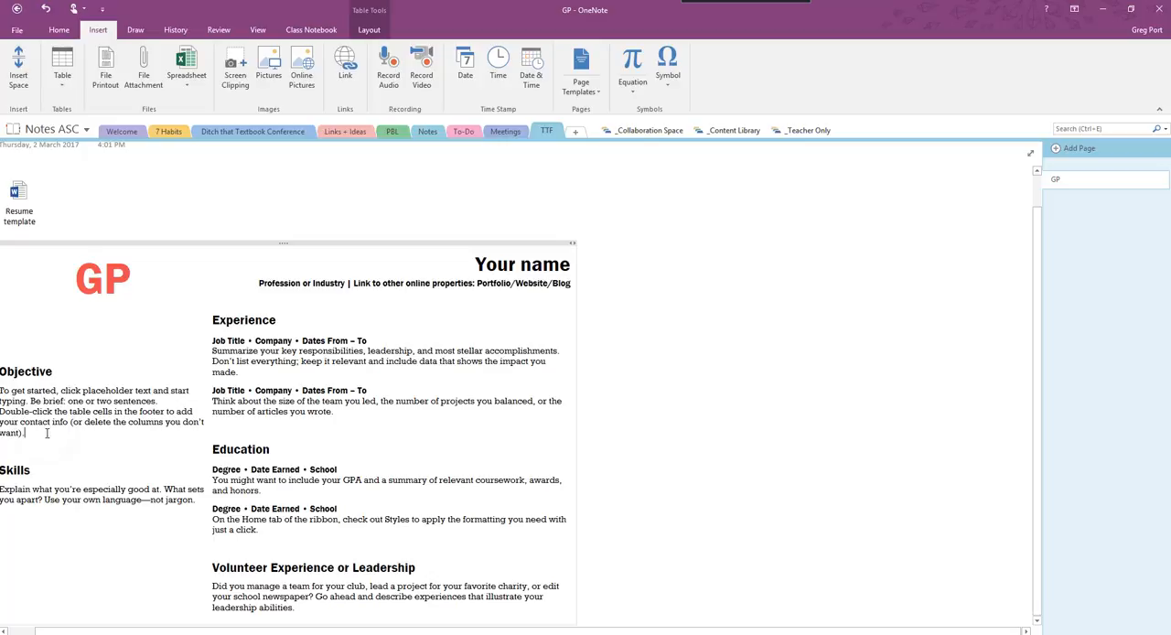
mouse_move(626, 474)
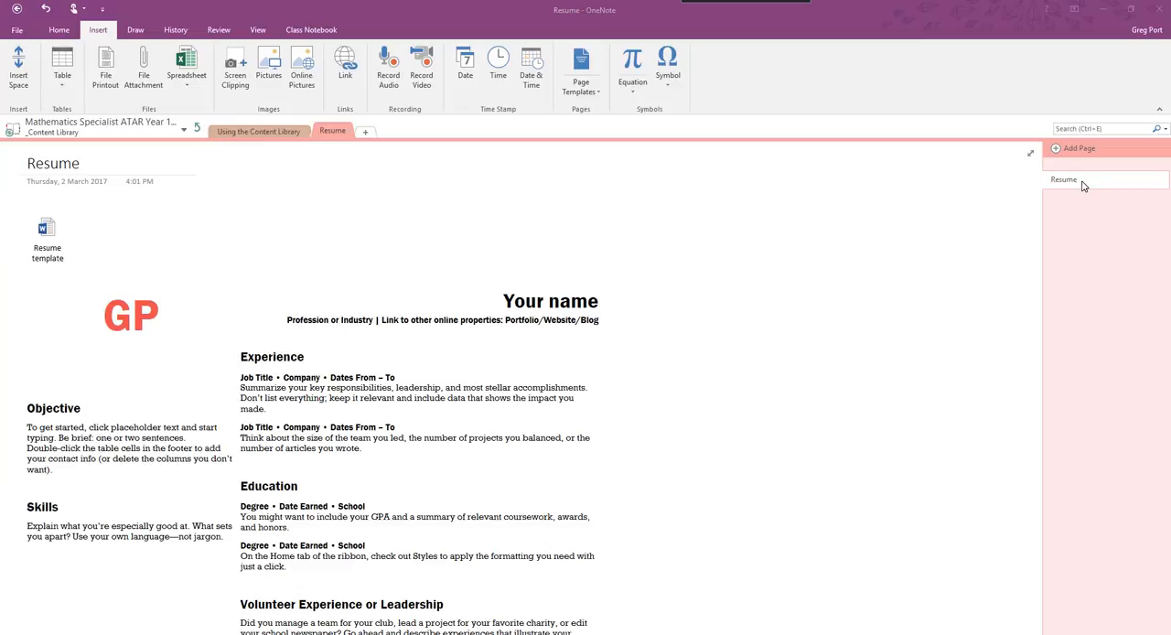
- Distribute the Resume page to each student's Handouts section
right_click(1063, 180)
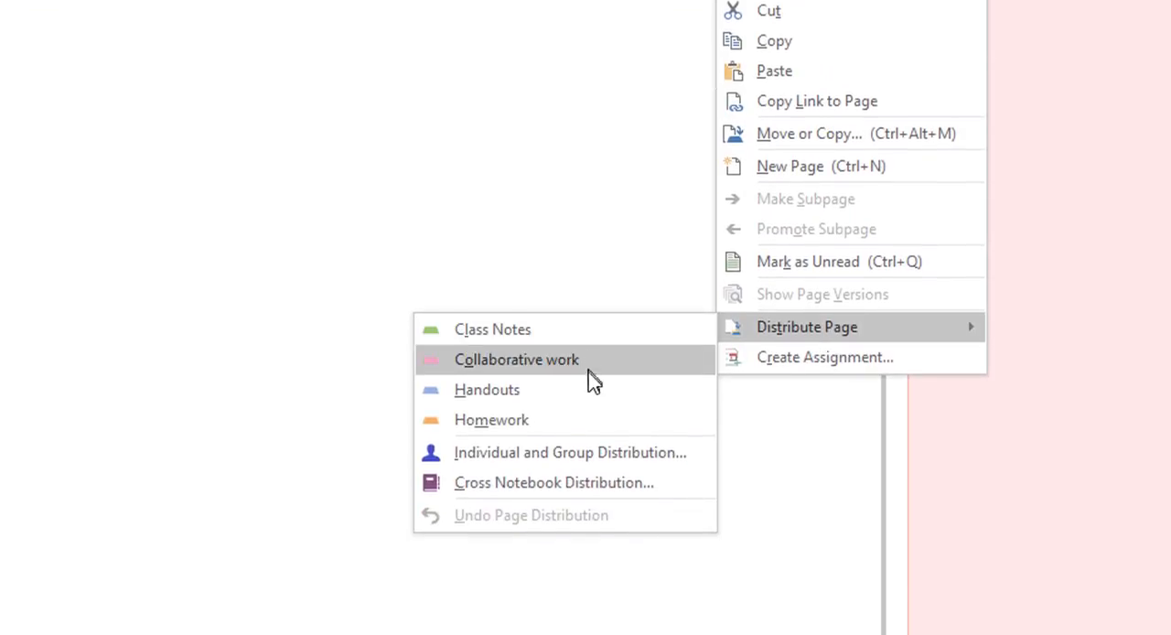
mouse_move(594, 389)
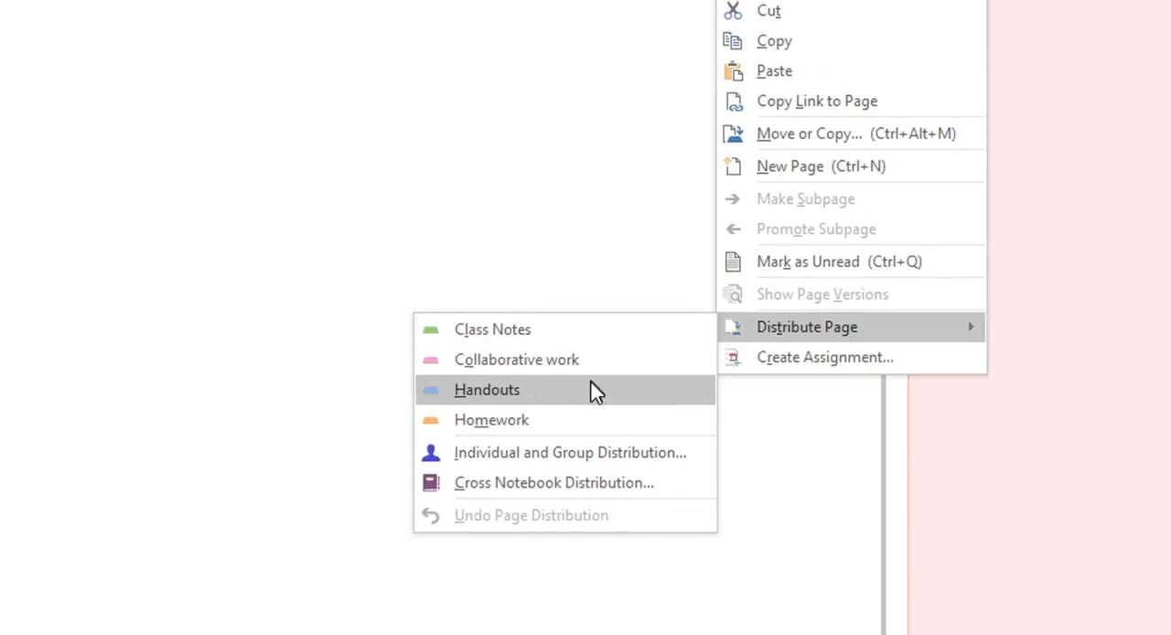
mouse_move(593, 430)
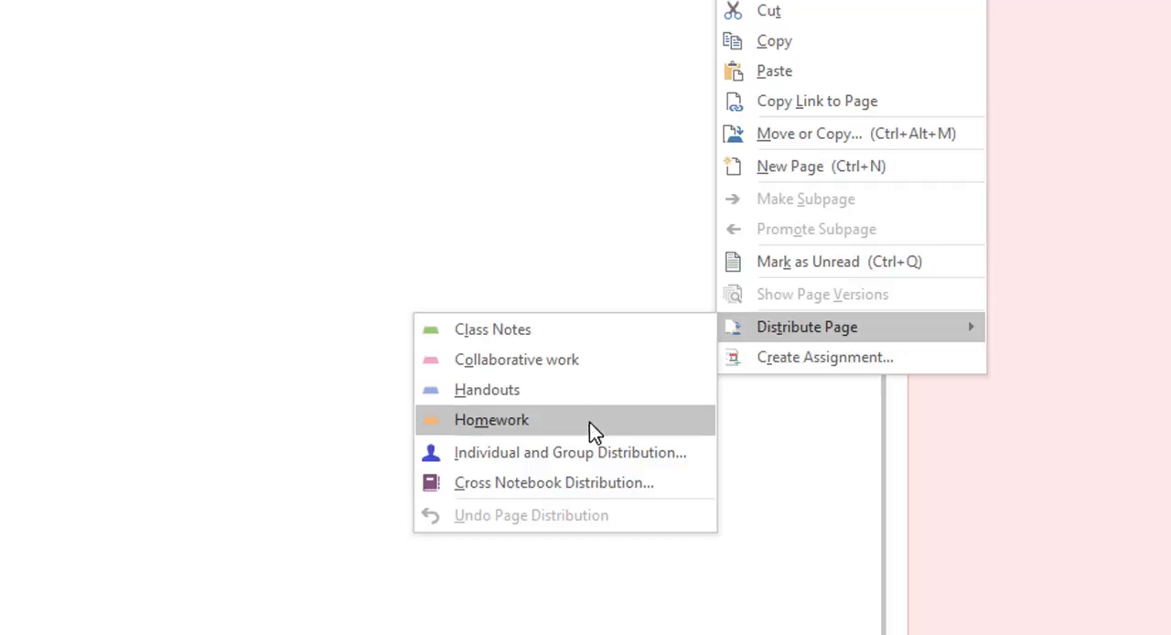
mouse_move(596, 427)
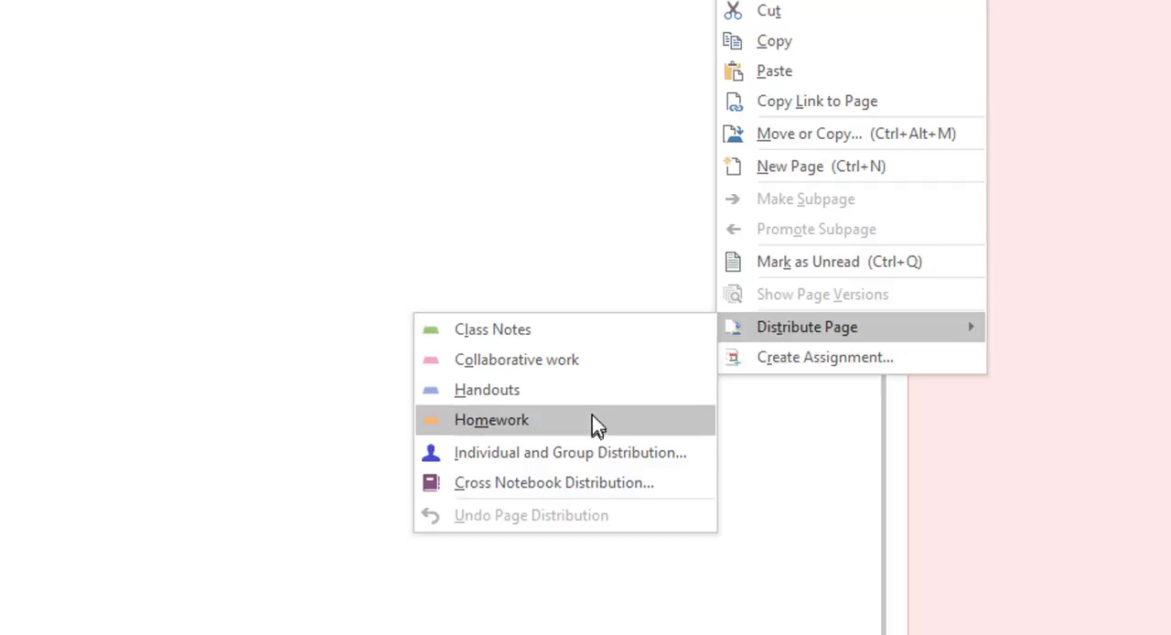
left_click(491, 420)
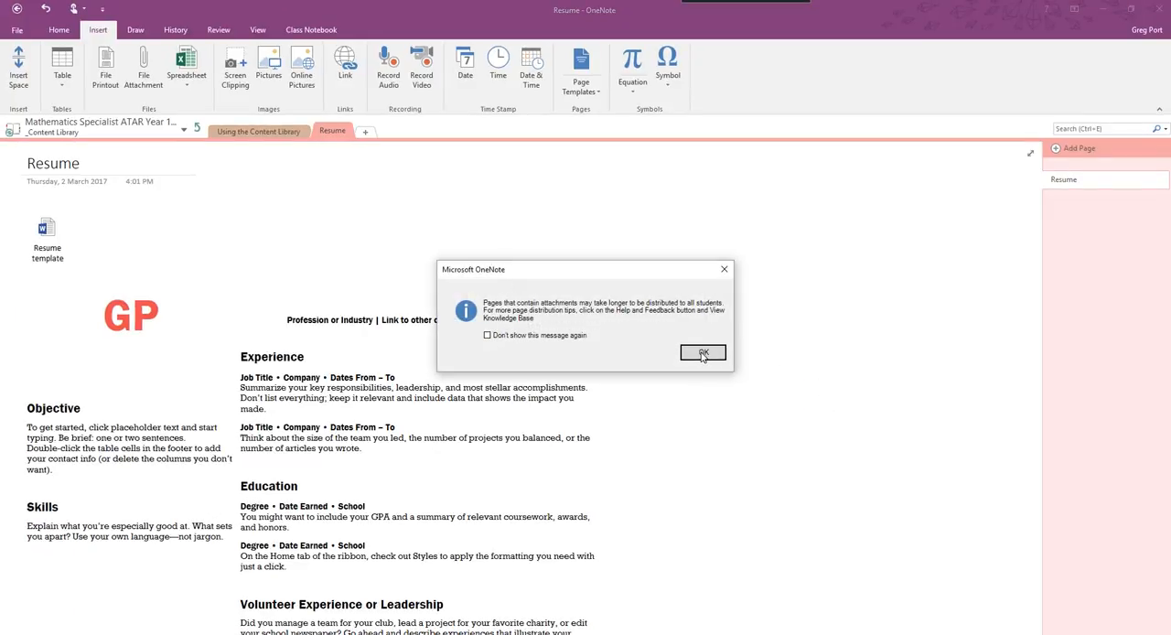
- Accept the warning that pages with attachments take longer to distribute
left_click(703, 353)
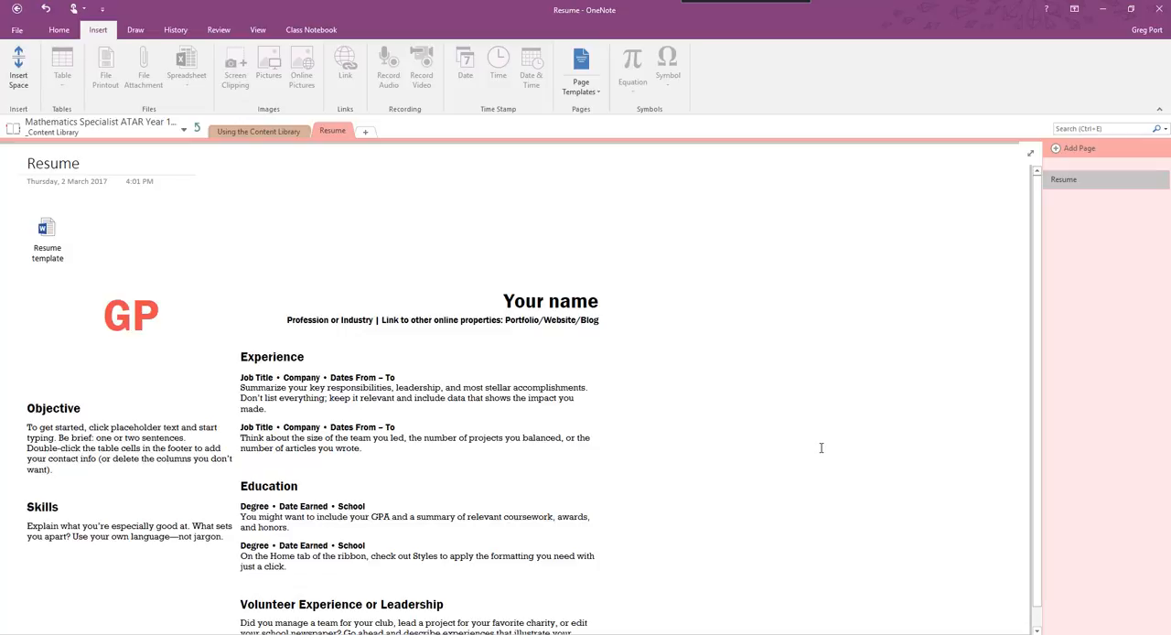
mouse_move(388, 187)
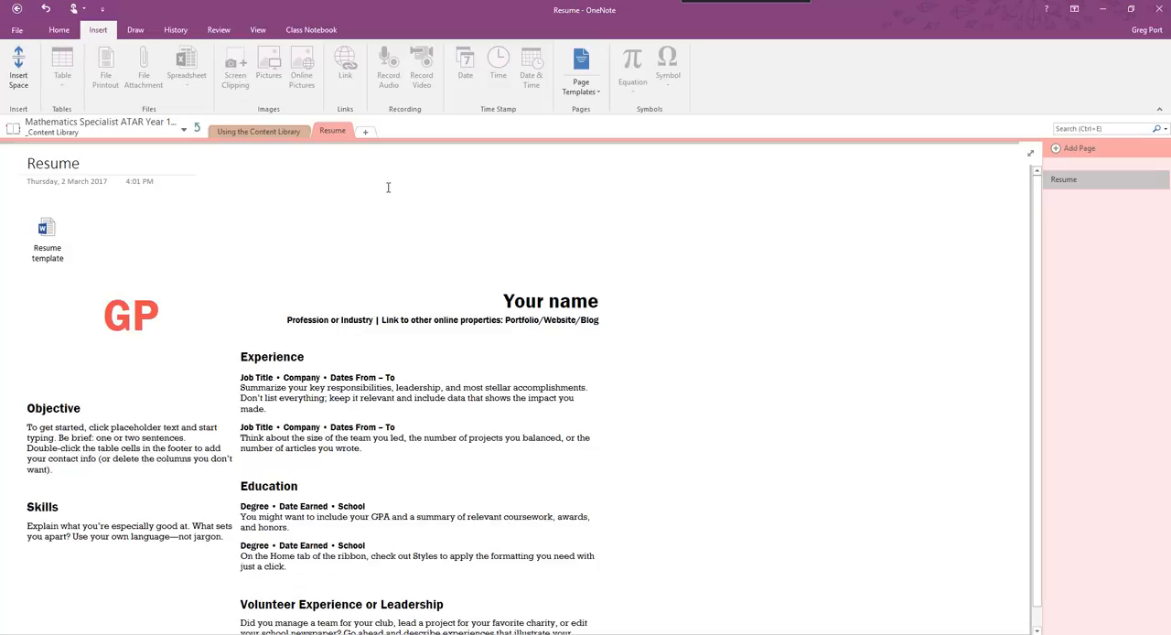
mouse_move(205, 142)
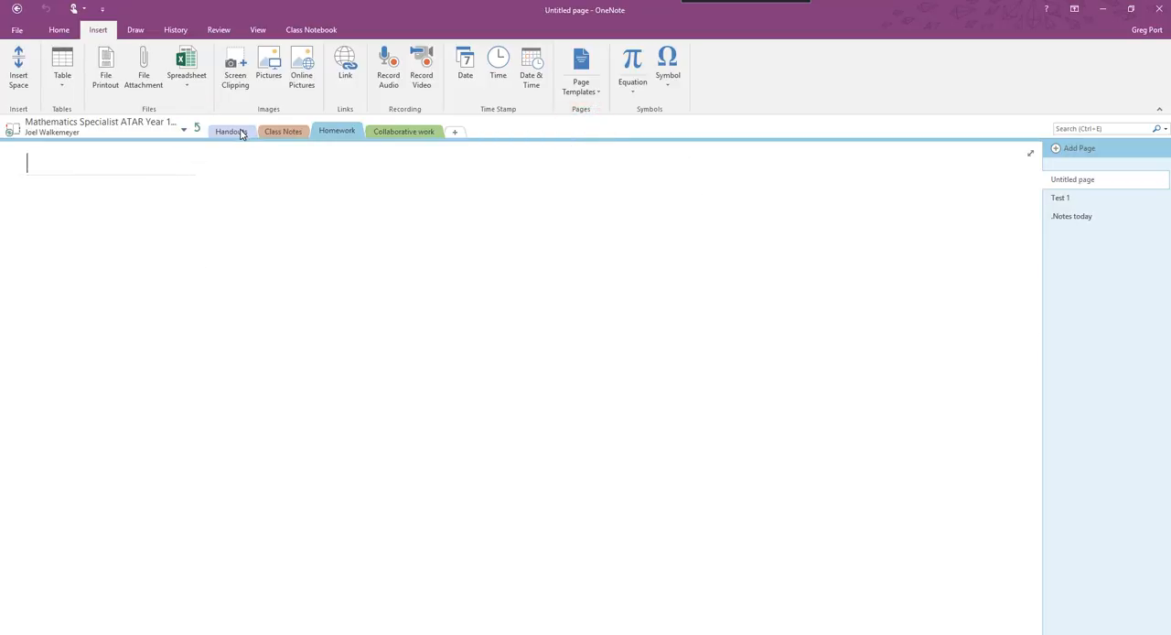
left_click(283, 131)
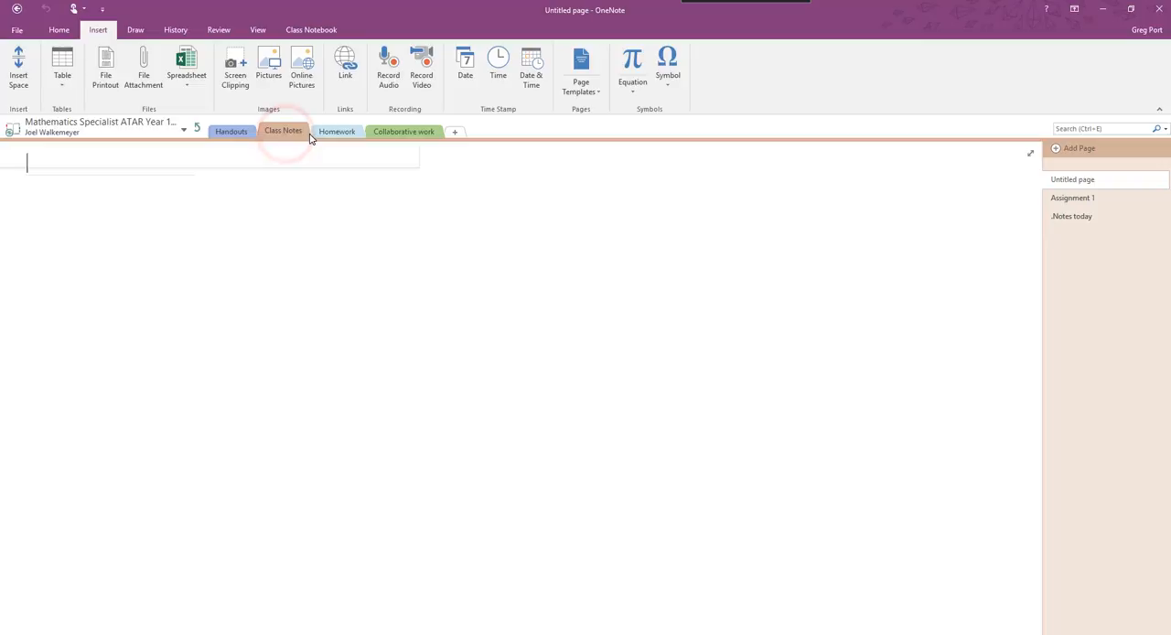
left_click(230, 130)
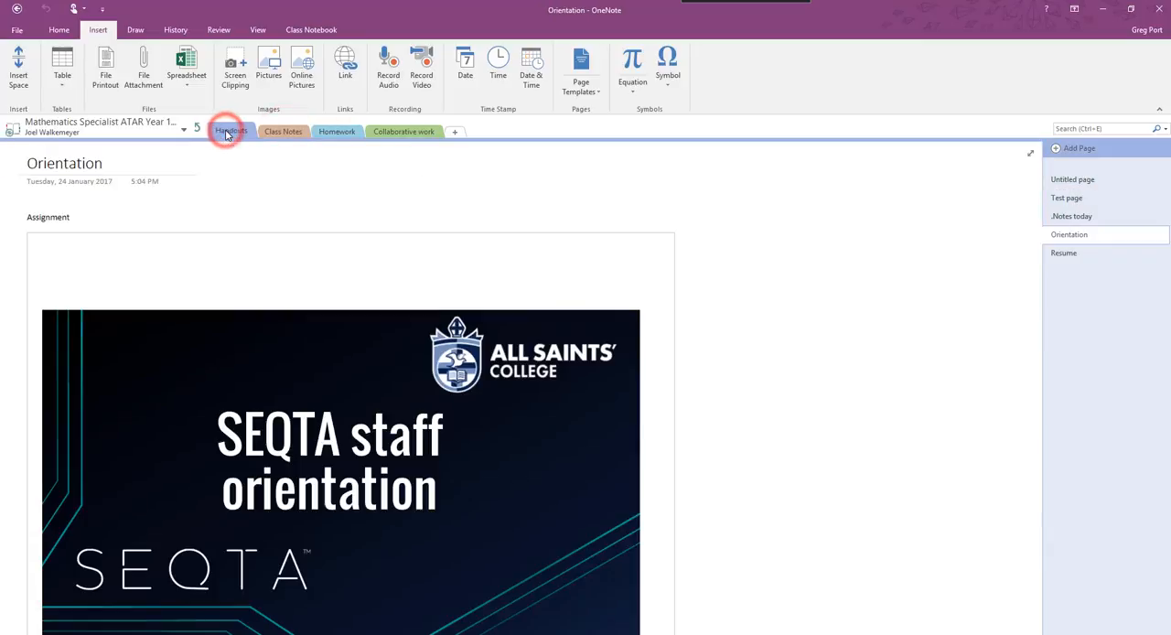
left_click(1065, 253)
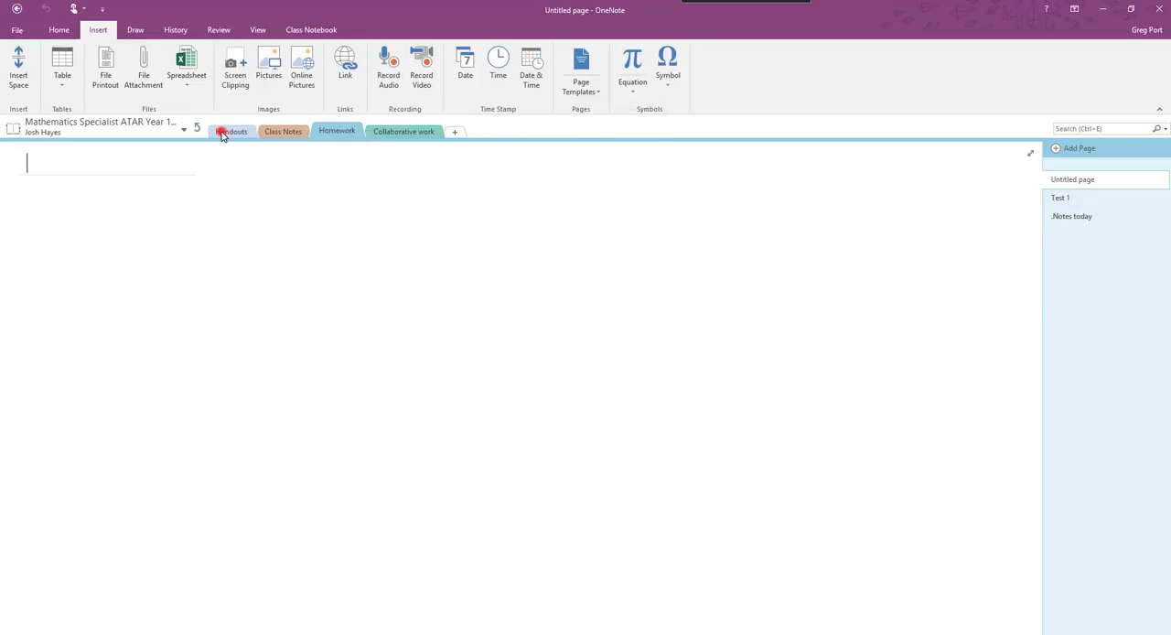
left_click(1063, 252)
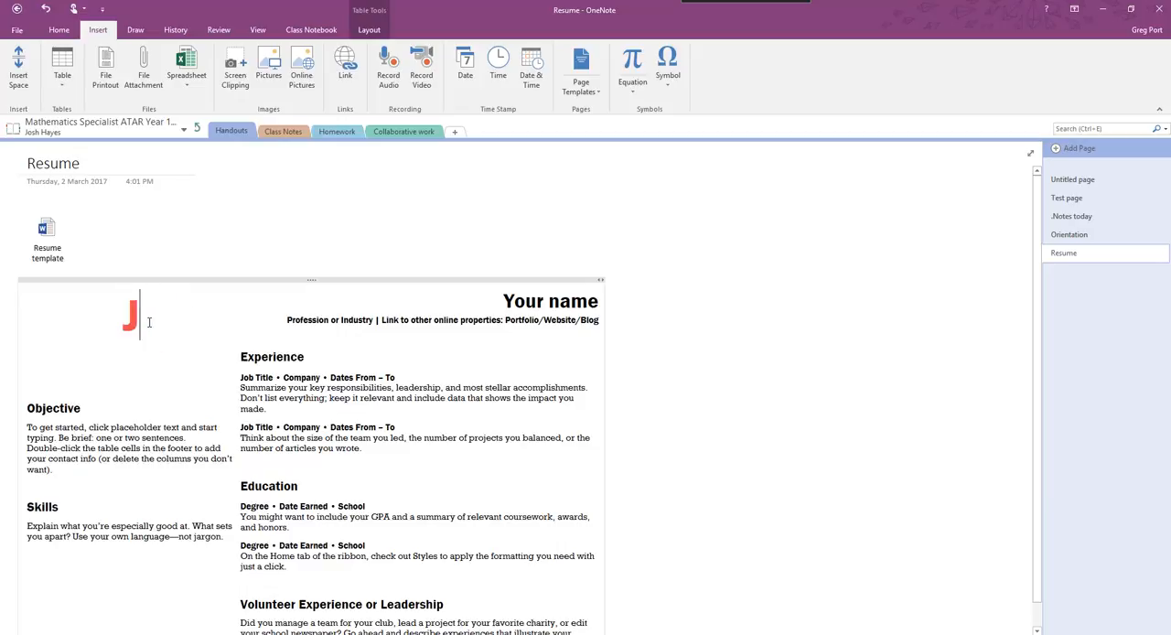
type("osh")
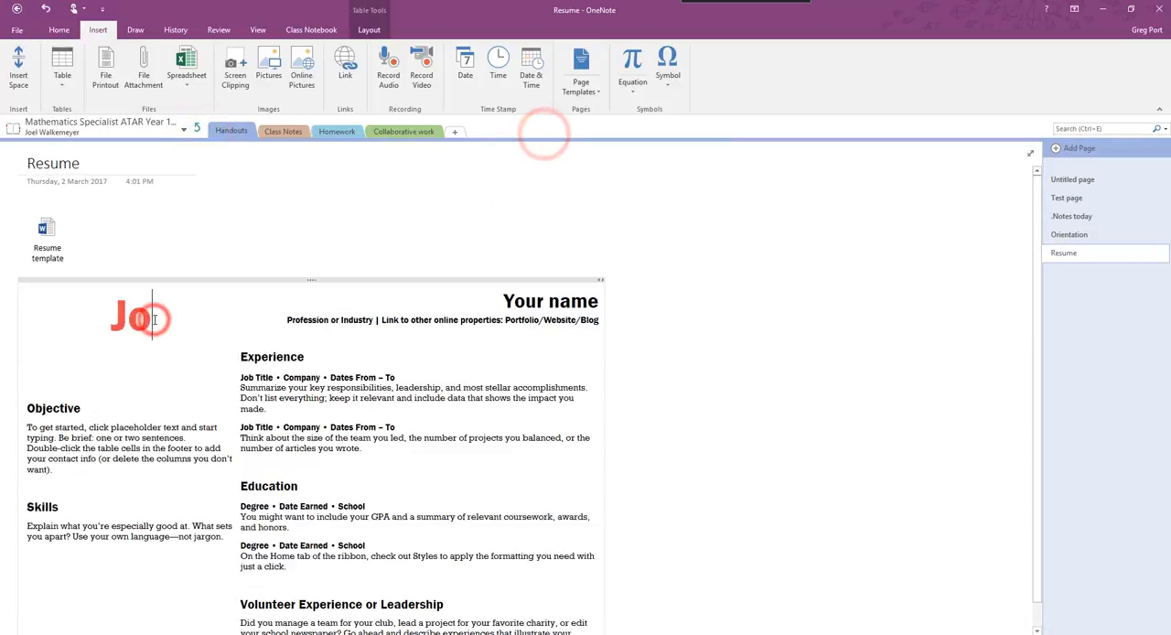
left_click(1066, 197)
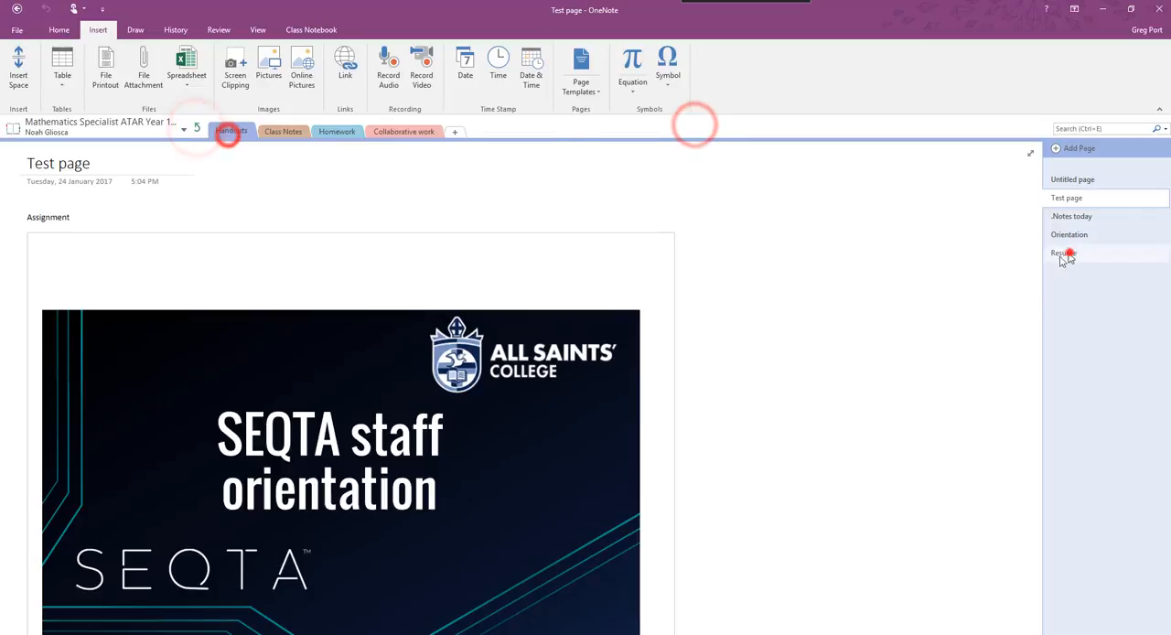
left_click(1063, 253)
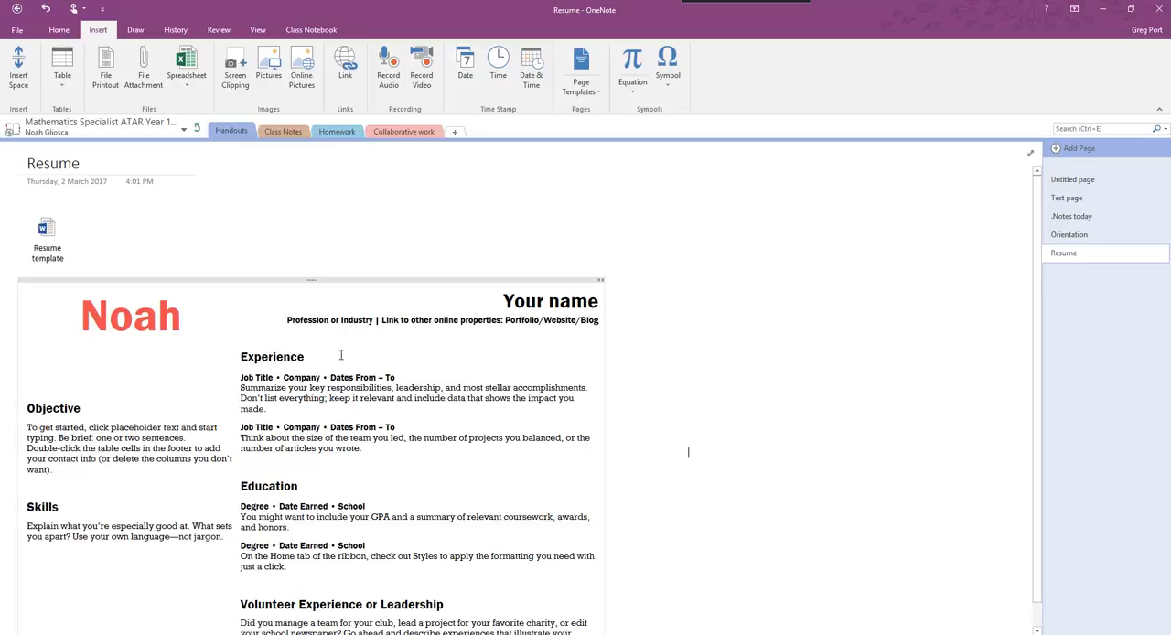
mouse_move(196, 128)
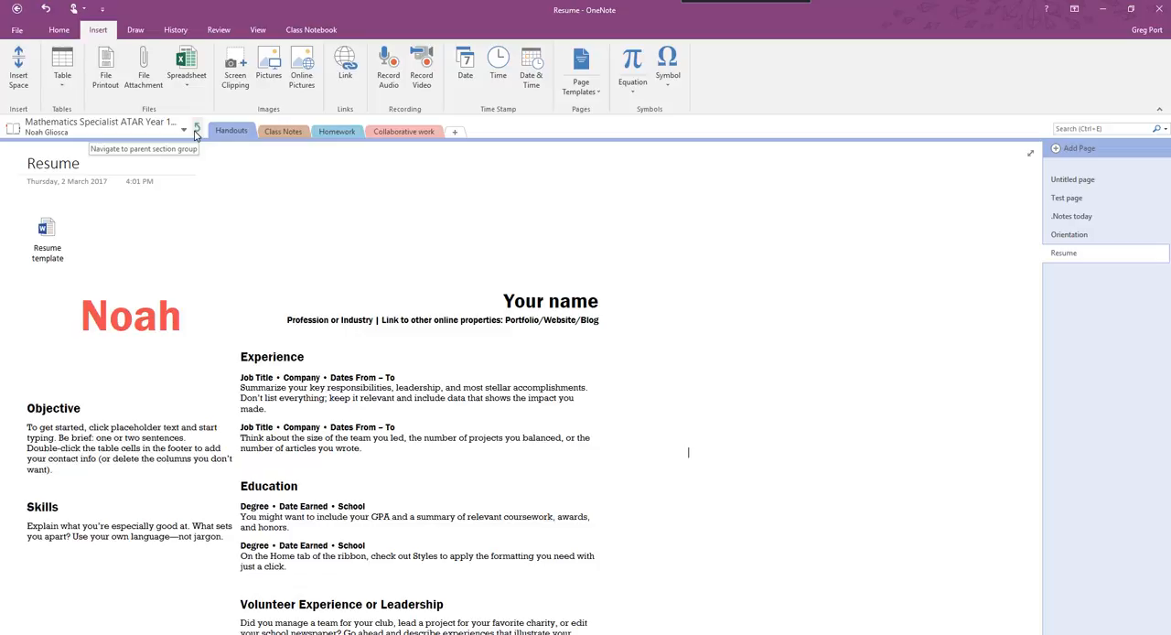
- Return to the Content Library's Resume page and show the Class Notebook ribbon tools
left_click(188, 129)
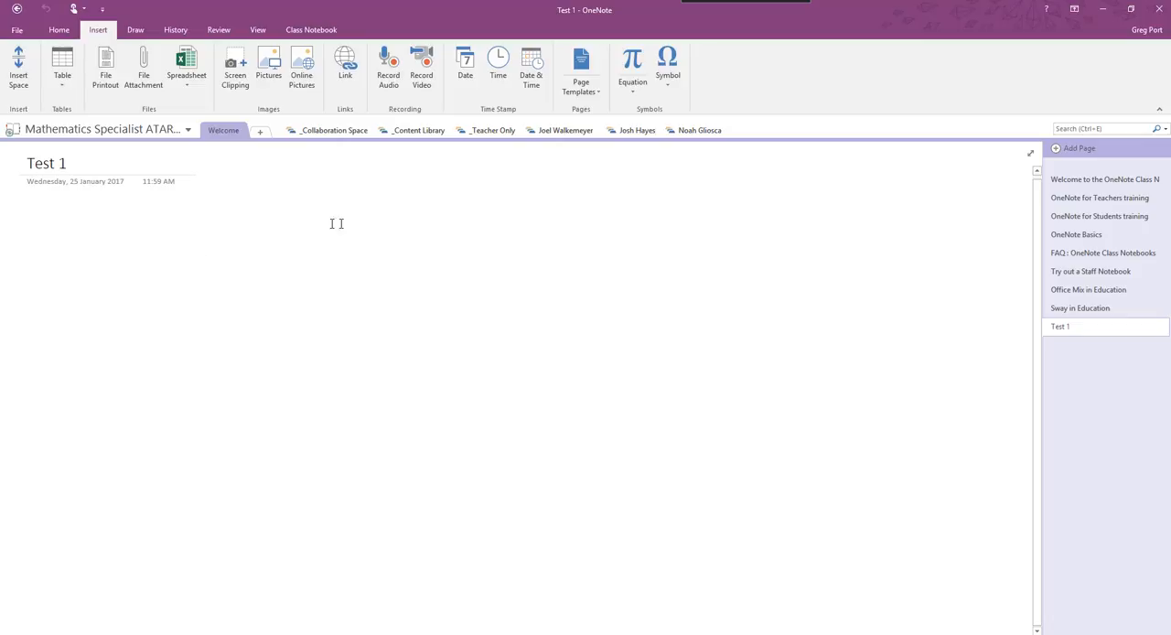
left_click(391, 131)
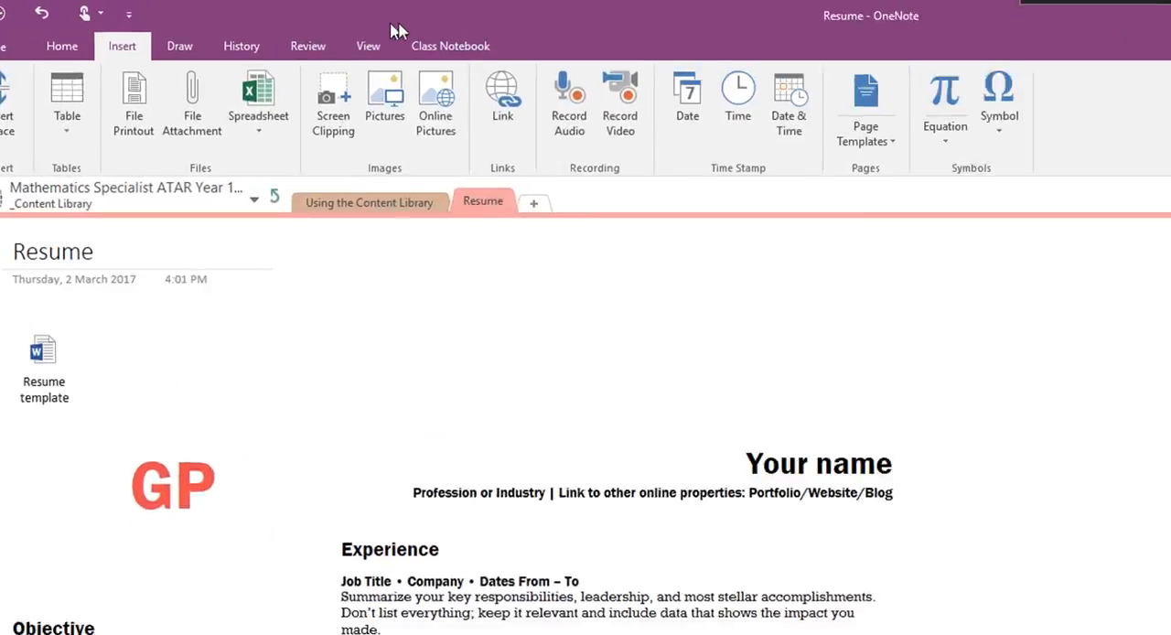
left_click(449, 46)
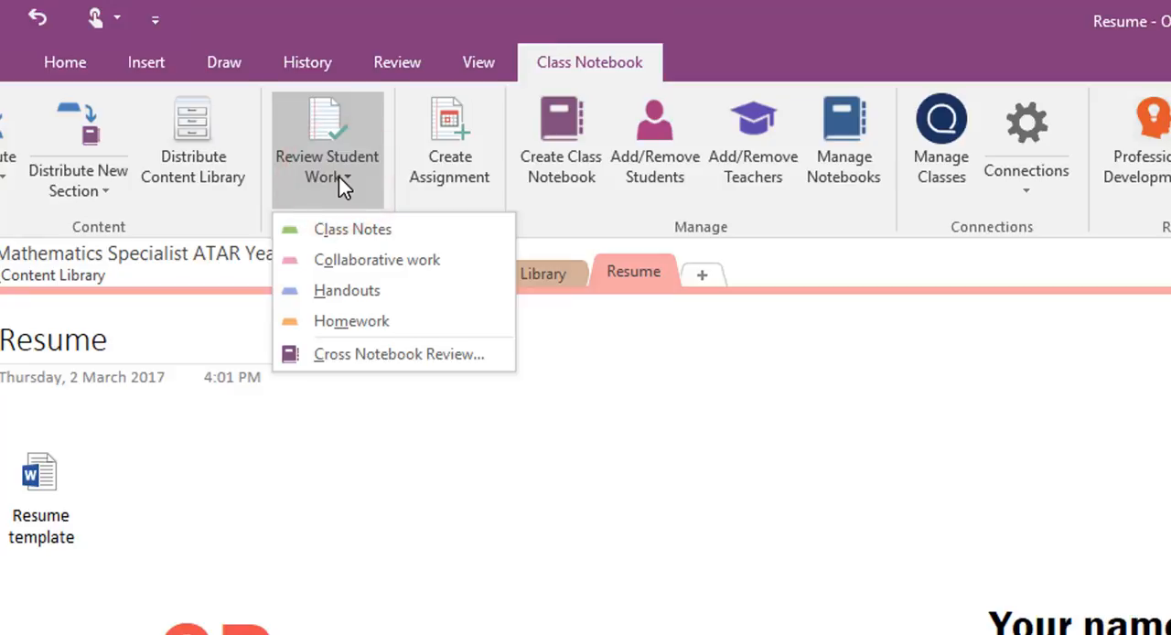
mouse_move(352, 229)
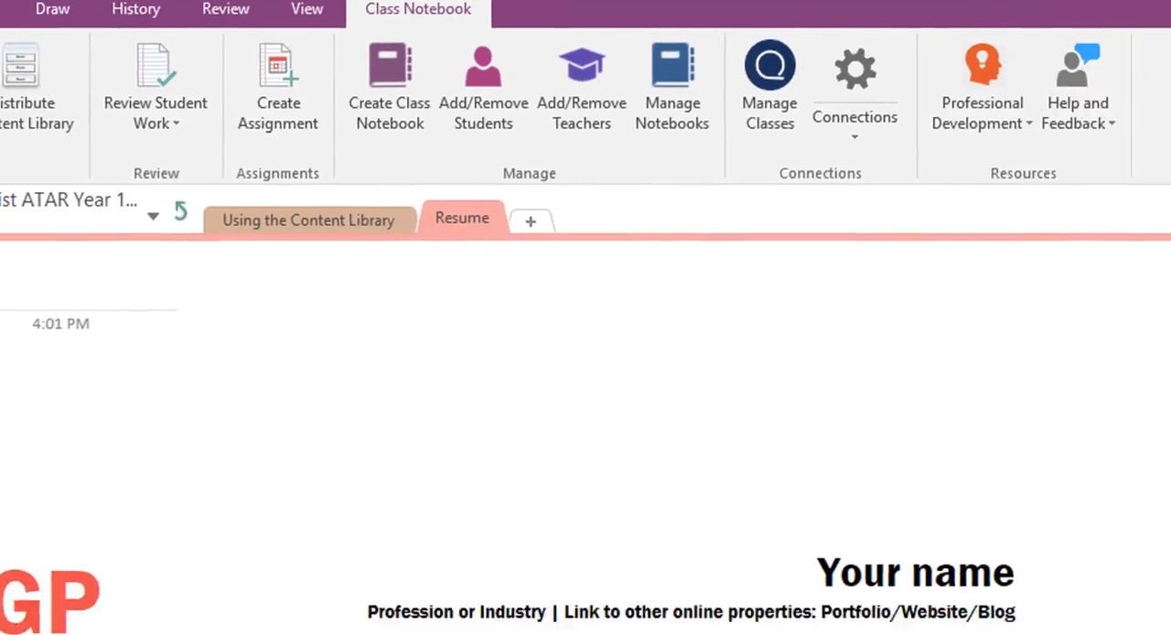
- Expand Resume in Review Student Work and view Joel's, Josh's and Noah's copies, ending on Noah's
left_click(155, 87)
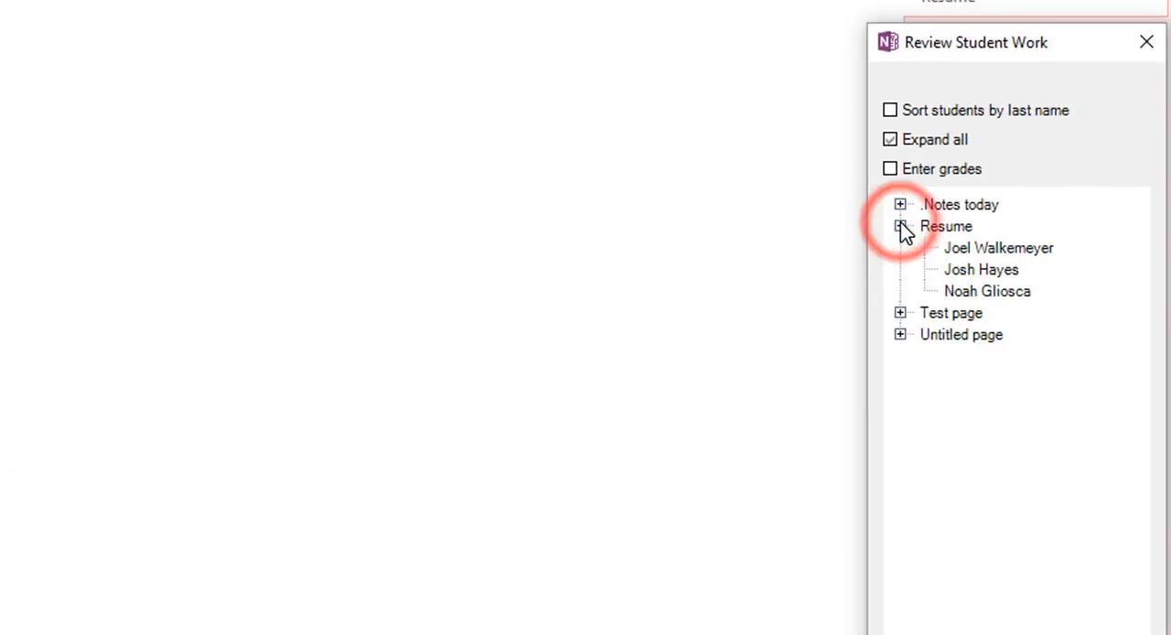
left_click(998, 248)
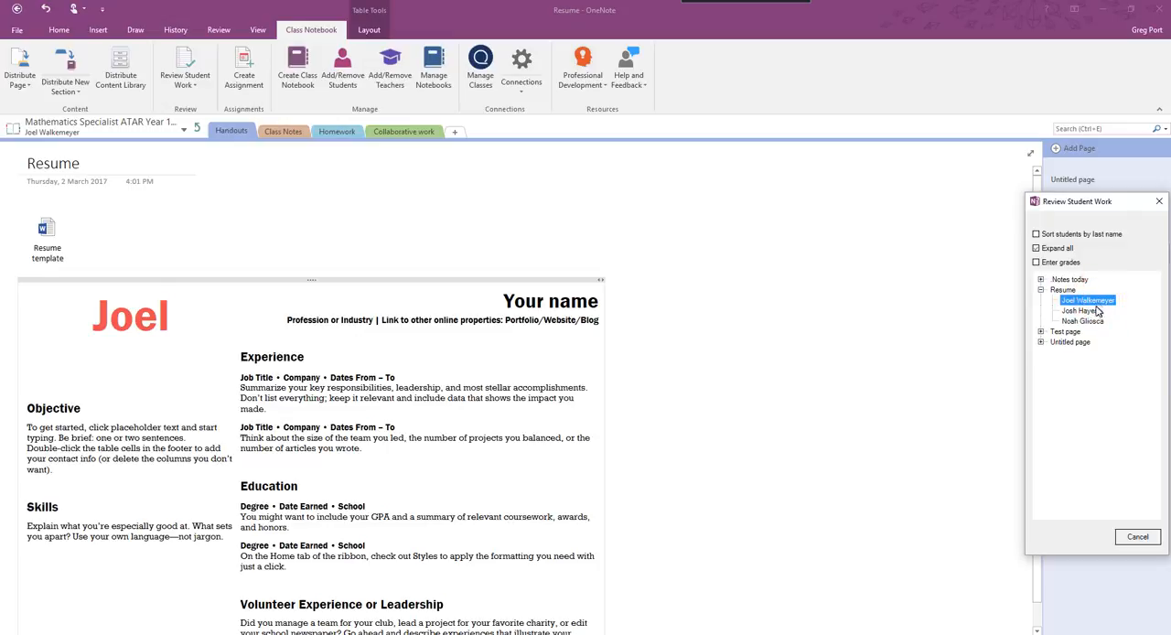
left_click(1080, 311)
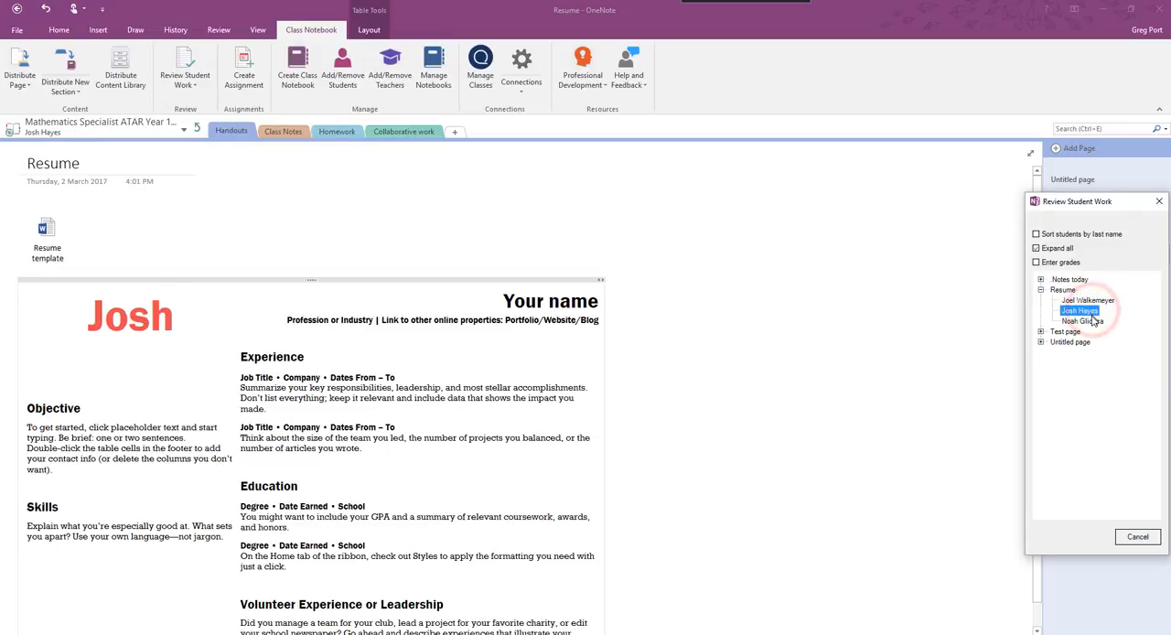
left_click(1082, 321)
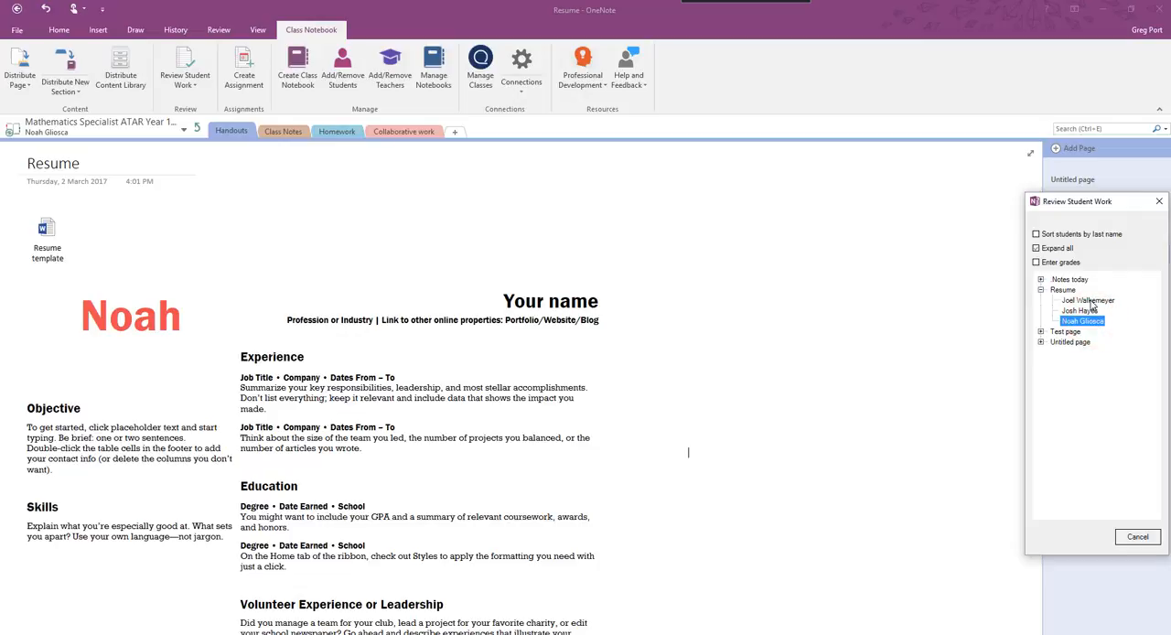
left_click(1079, 310)
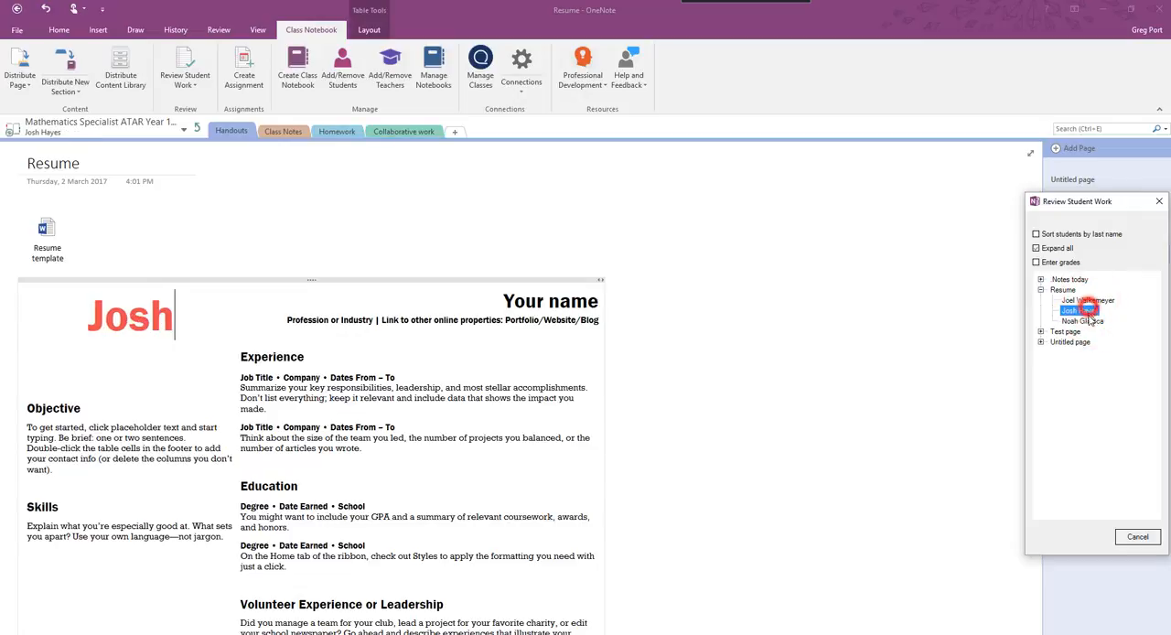
left_click(1087, 300)
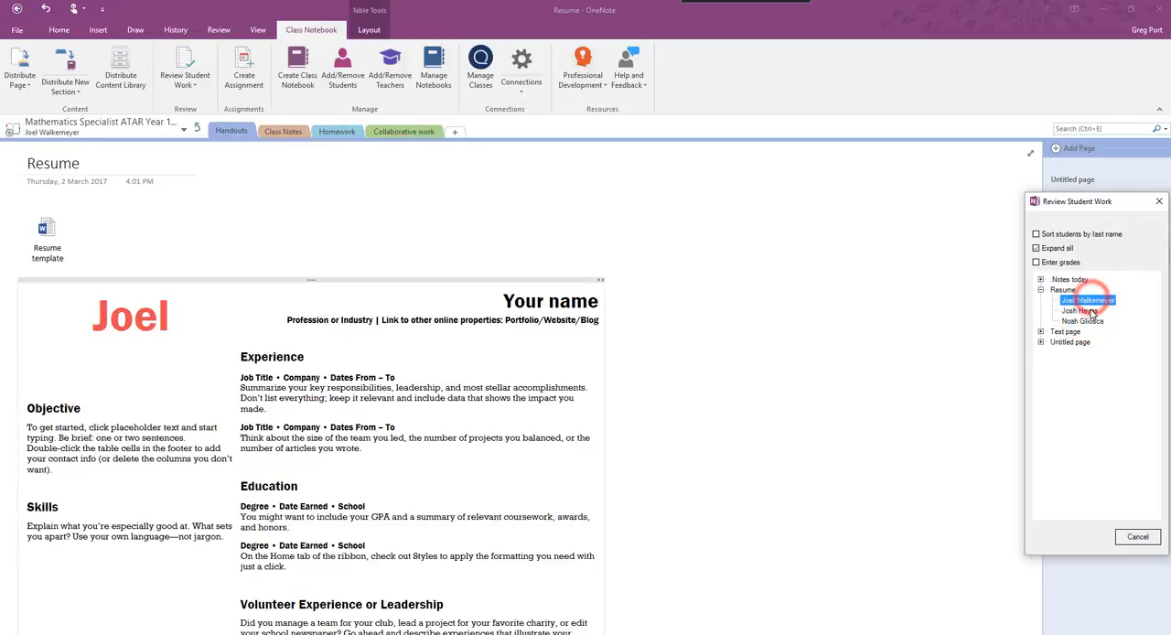
left_click(1082, 320)
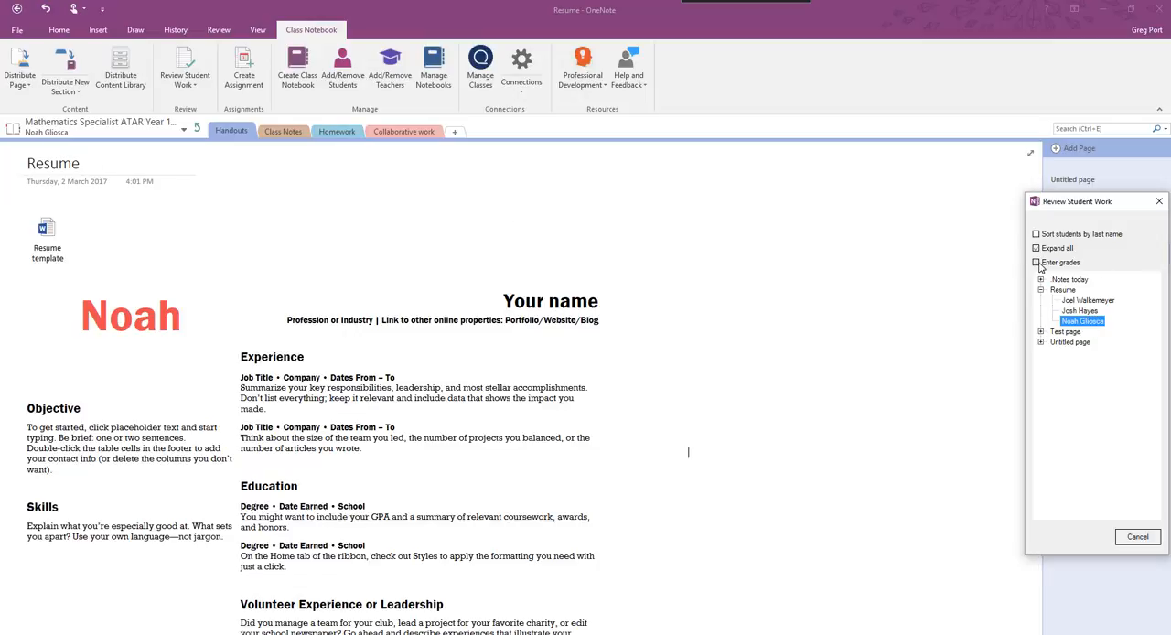
- Tick Enter grades, close the SEQTA Sign In window, and open Joel's Resume copy
left_click(1035, 263)
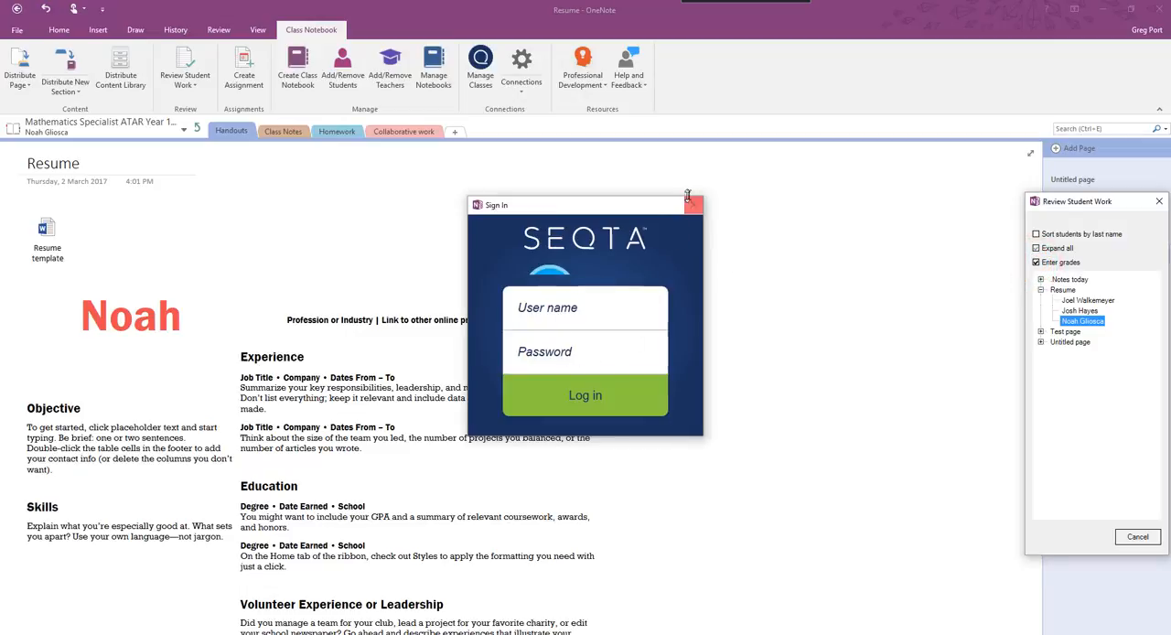
left_click(692, 204)
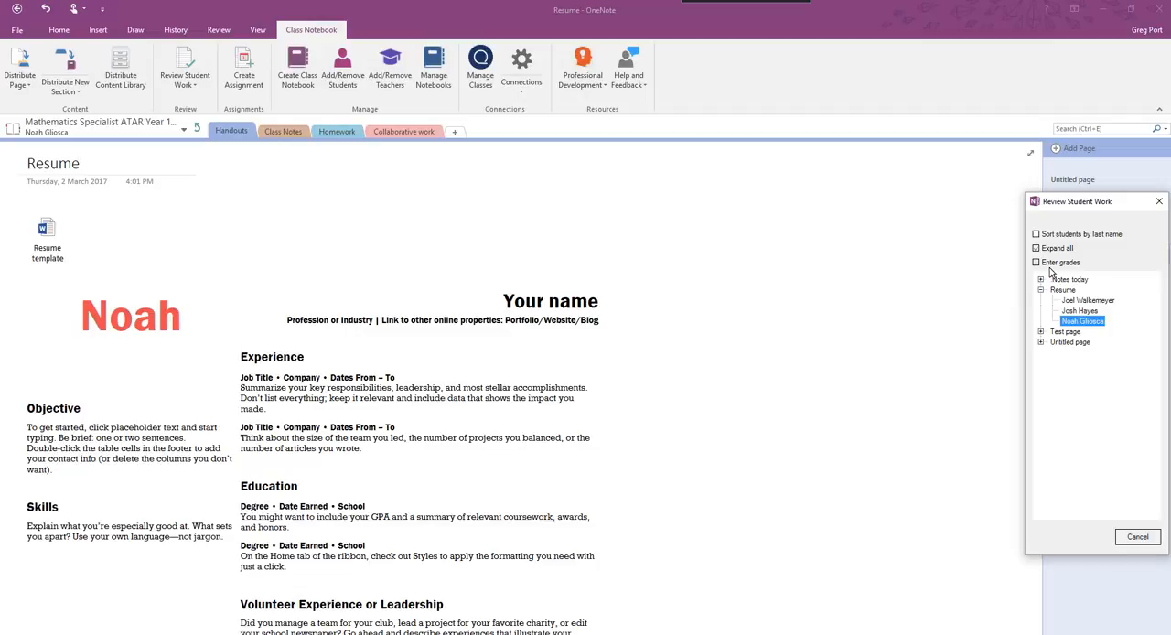
left_click(1087, 300)
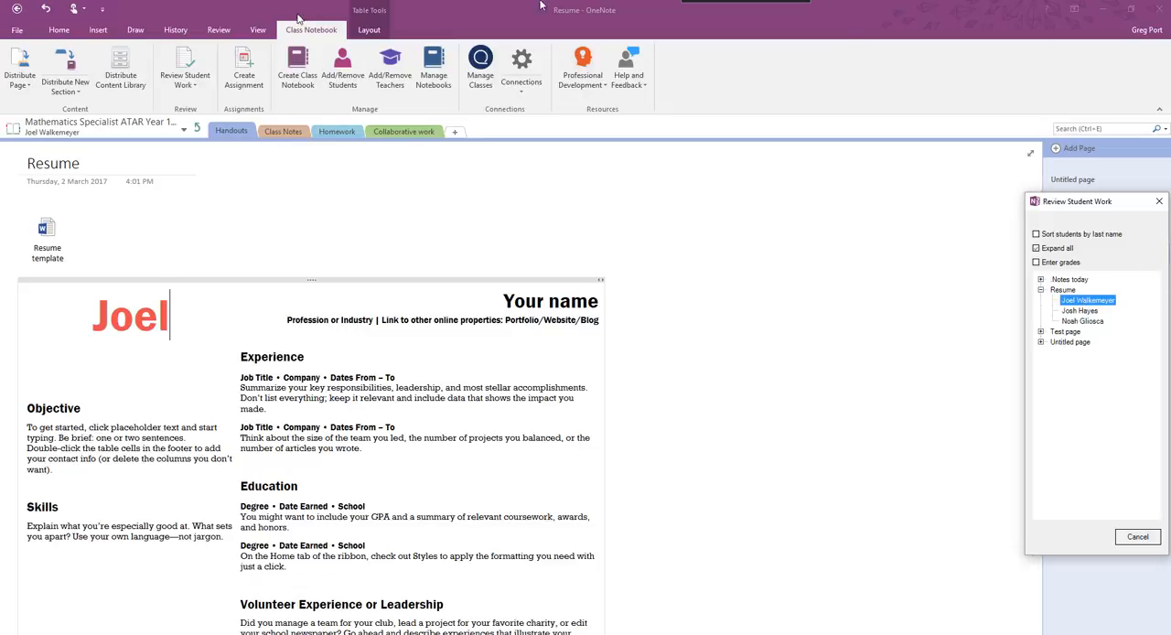
- With the Draw tools, ink a circle and arrow on Noah's resume and arrows around Josh's Experience section
left_click(134, 29)
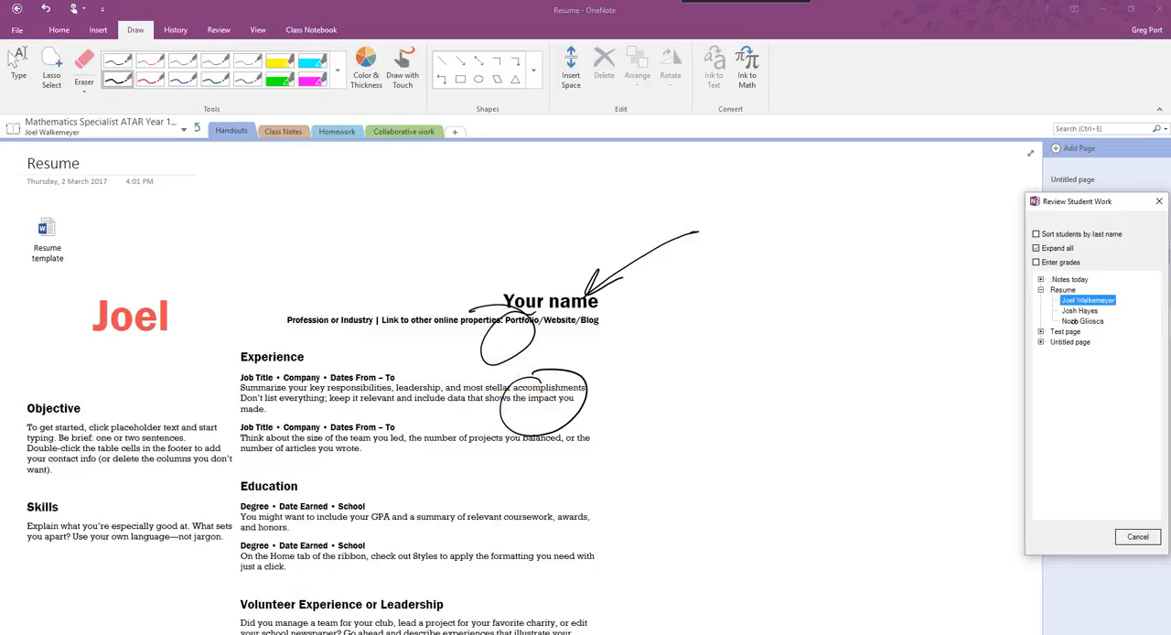
left_click(1081, 321)
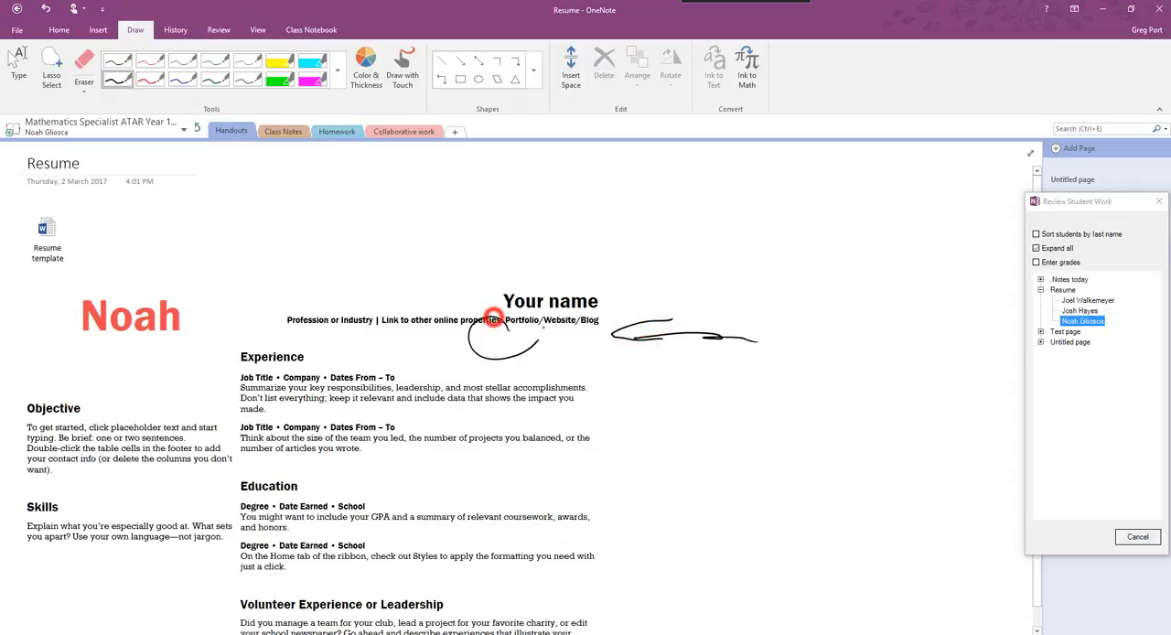
left_click_drag(499, 316, 522, 275)
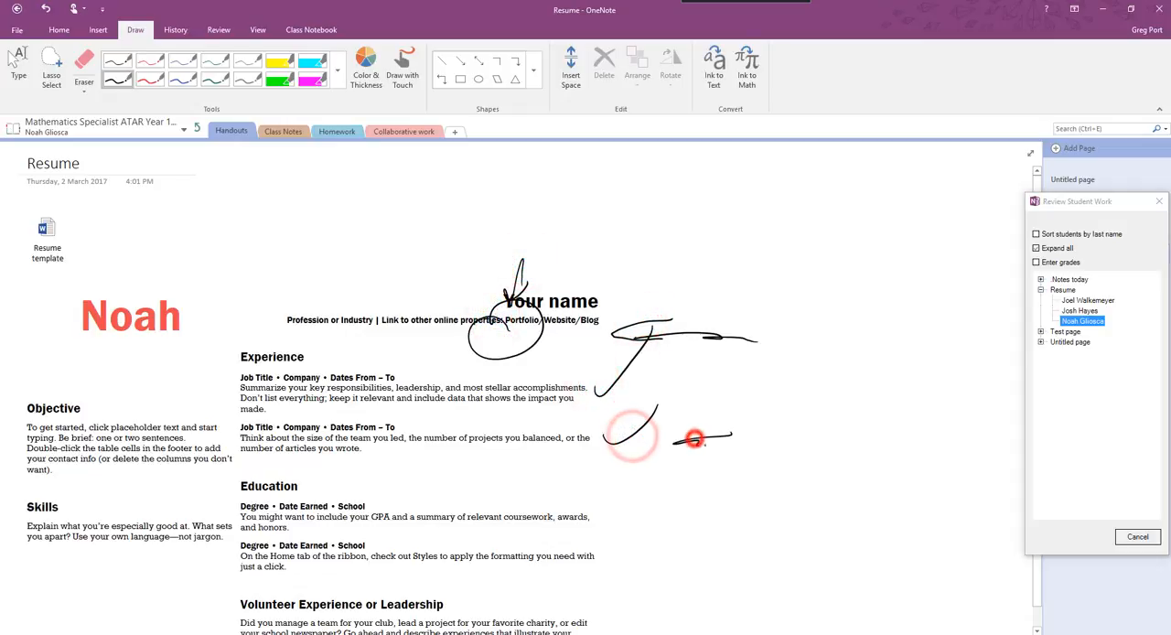
left_click(1079, 310)
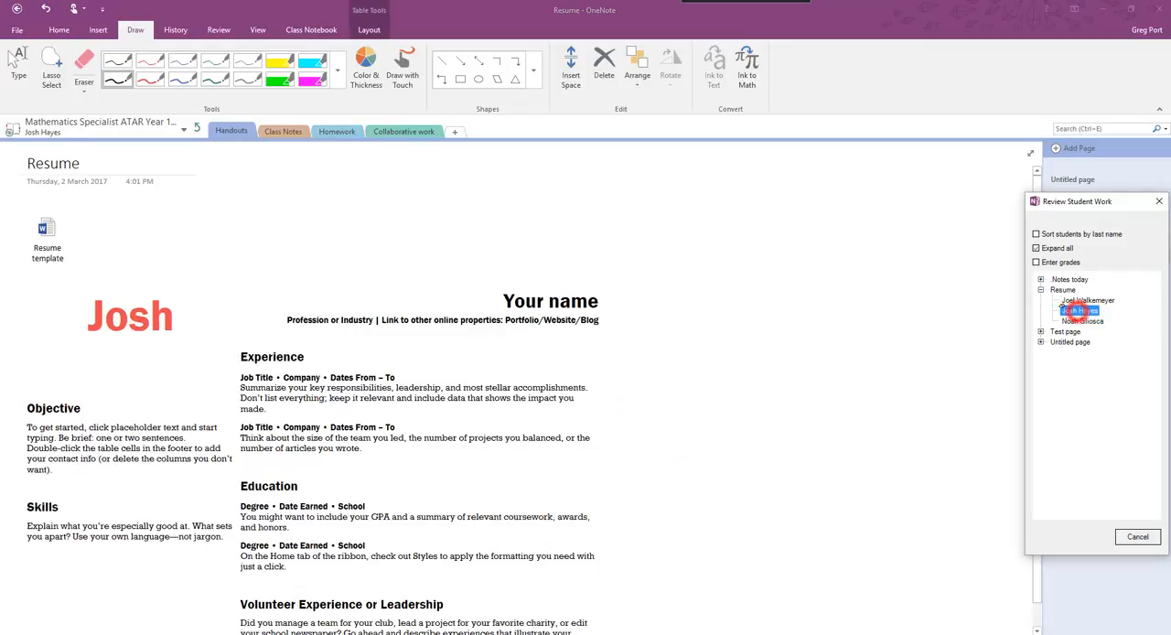
left_click_drag(625, 373, 803, 348)
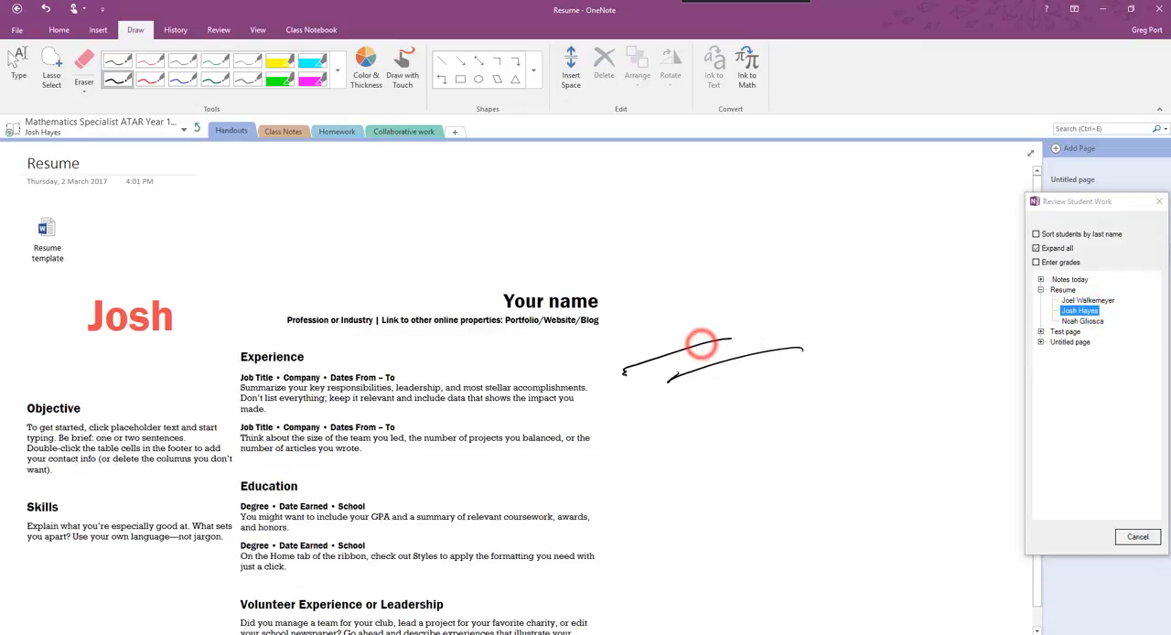
left_click_drag(704, 346, 622, 398)
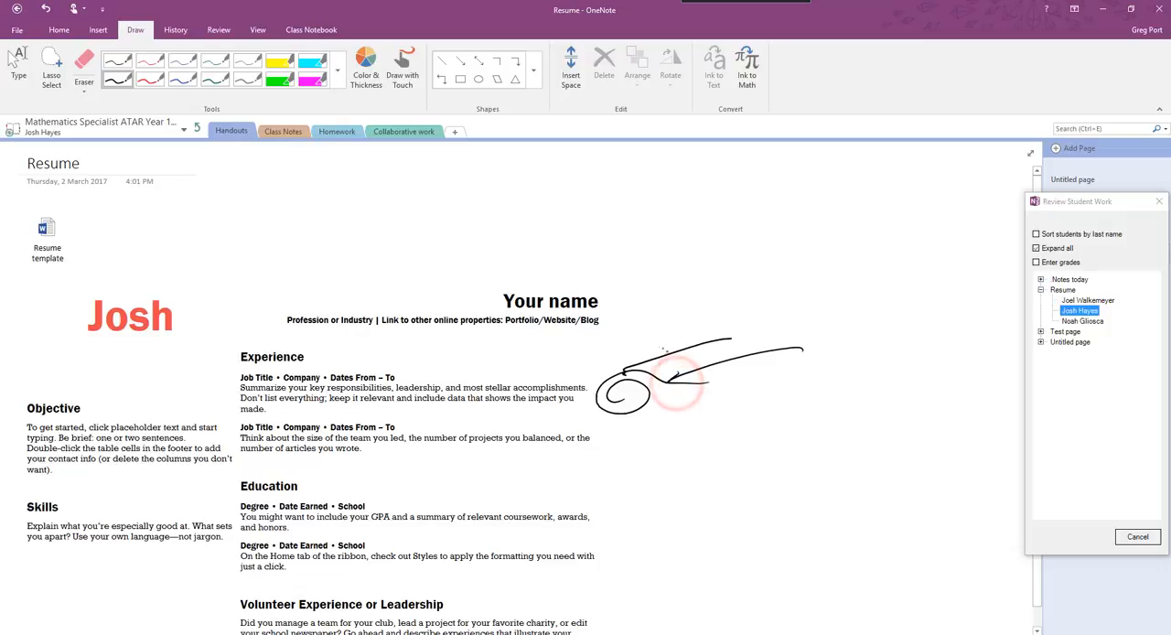
left_click(675, 383)
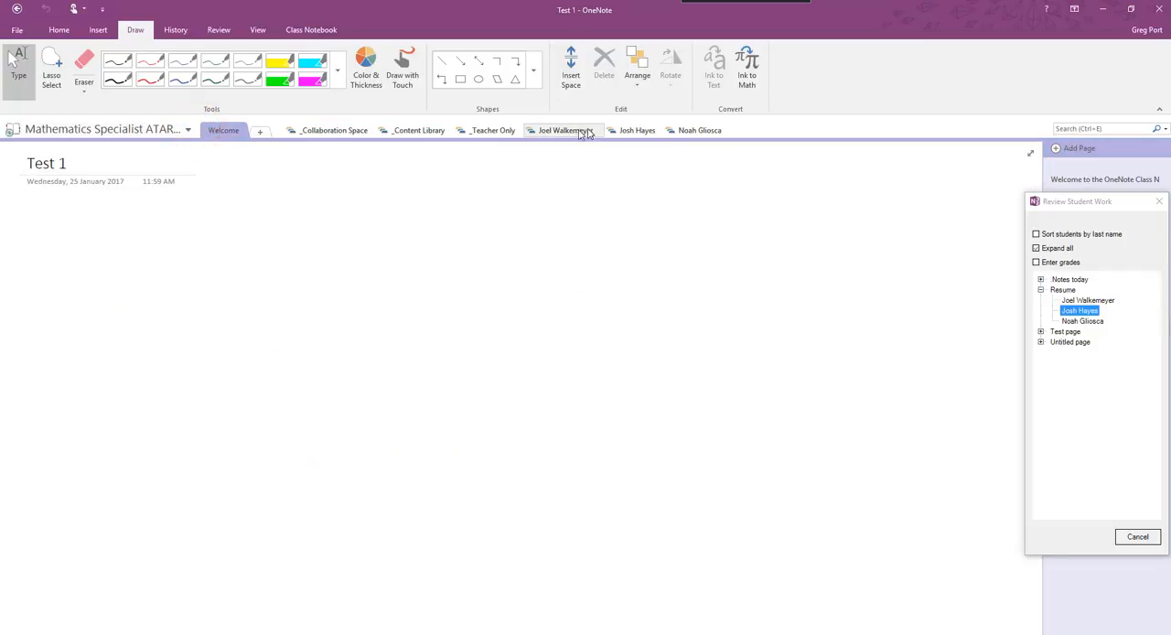
- Open the first student's section group and close the student review panel
left_click(563, 130)
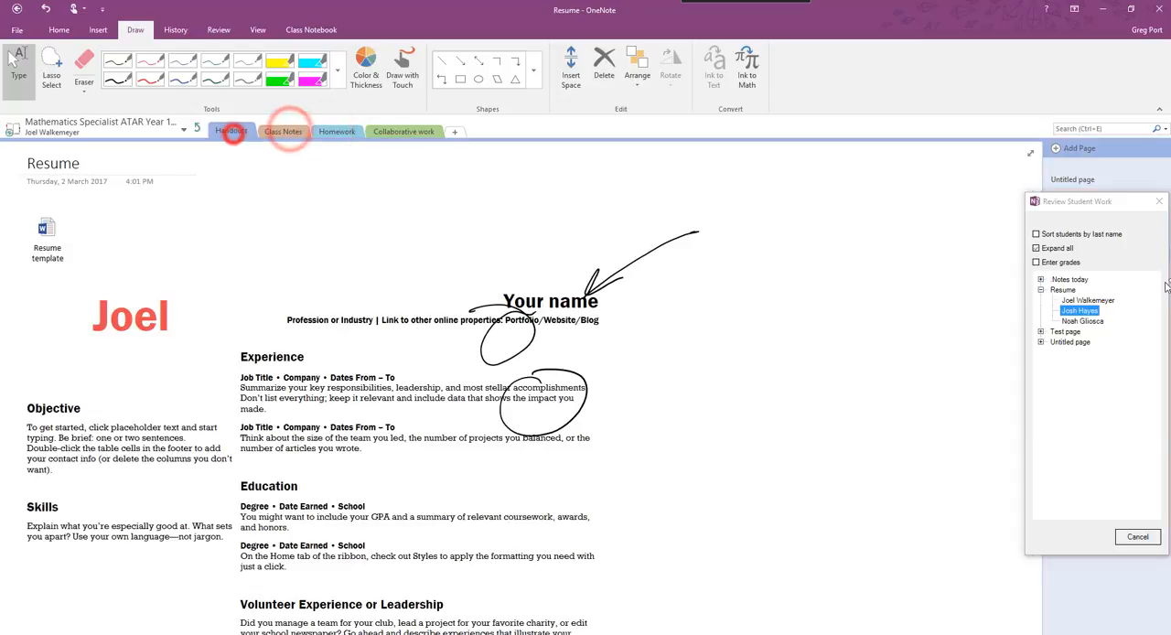
left_click(1137, 536)
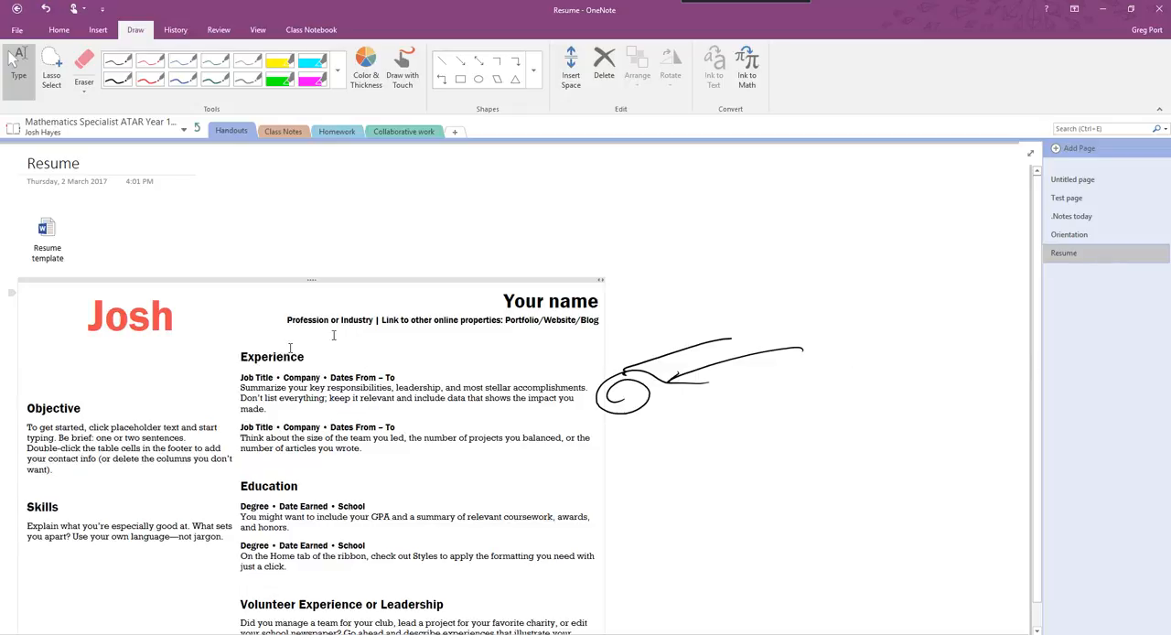
- Click into Josh's resume, then open the Review Student Work section list under Class Notebook
left_click(329, 397)
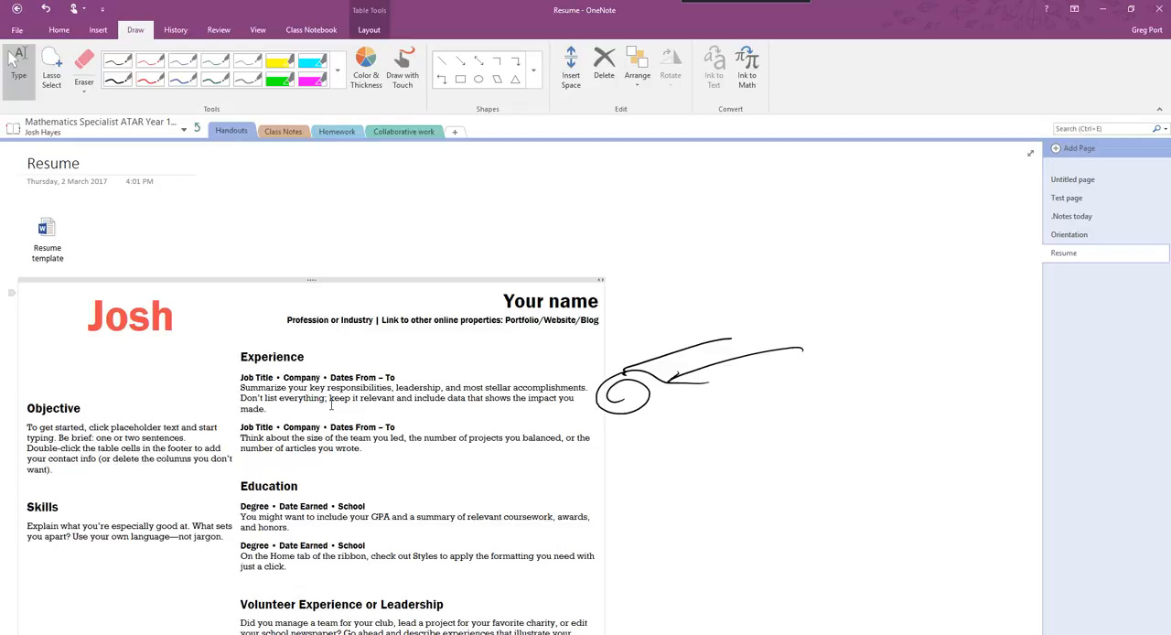
mouse_move(424, 6)
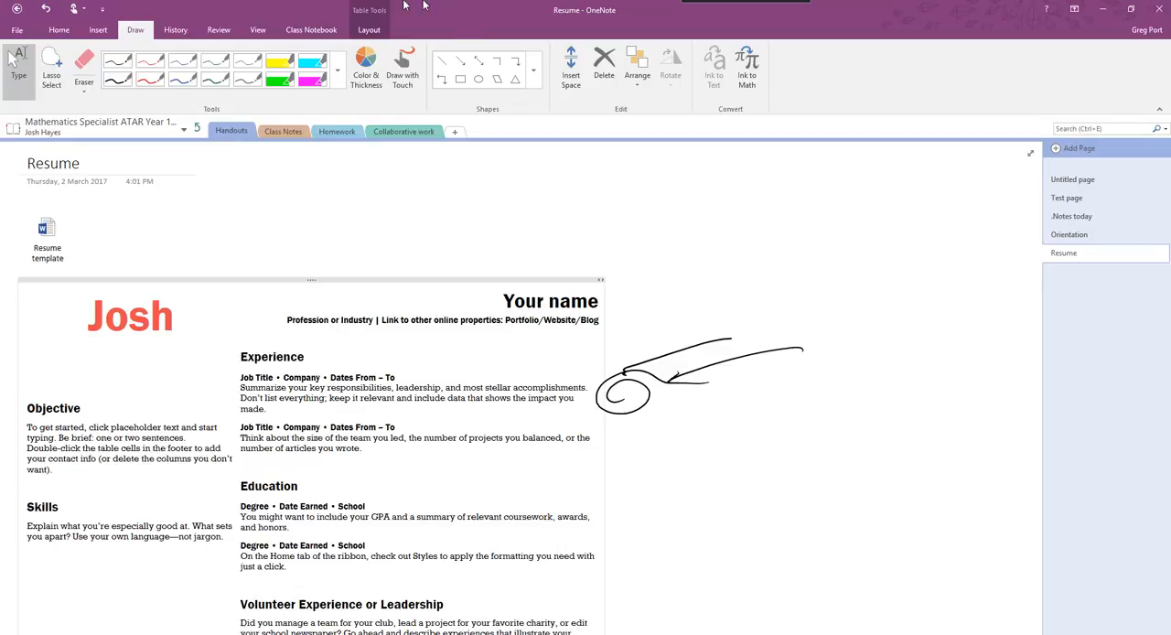
left_click(310, 29)
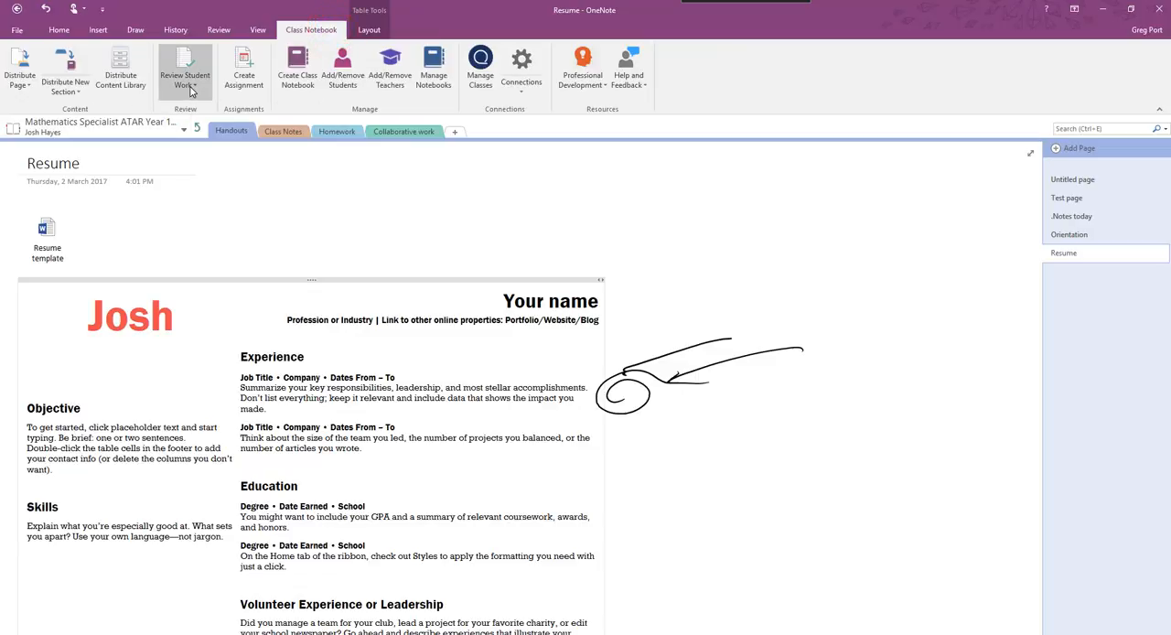
left_click(185, 73)
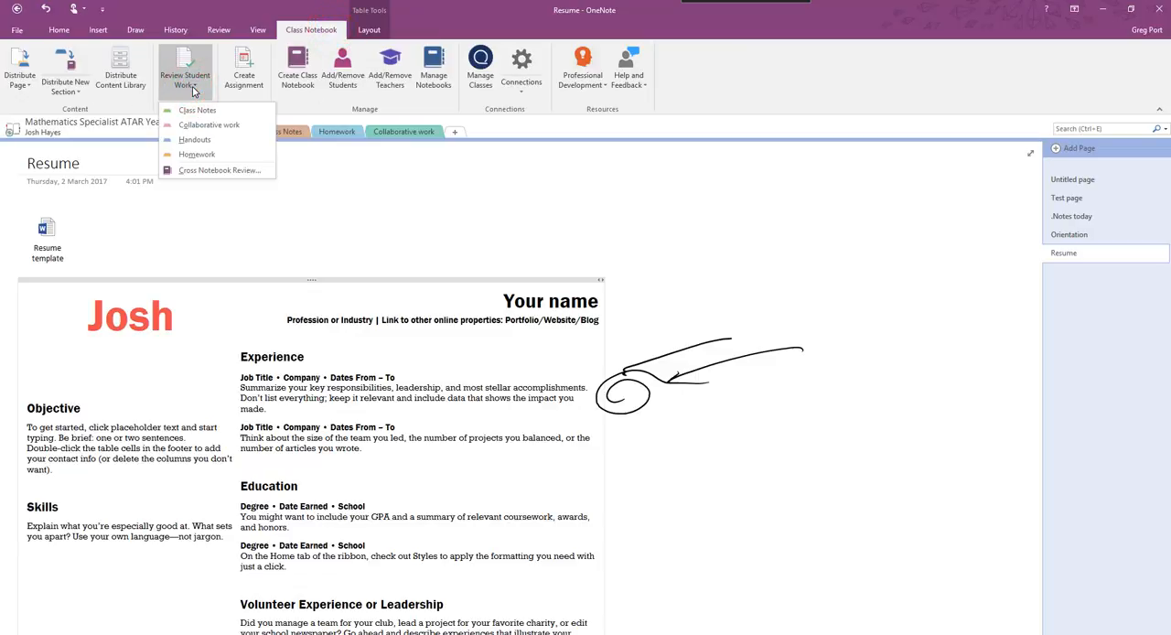